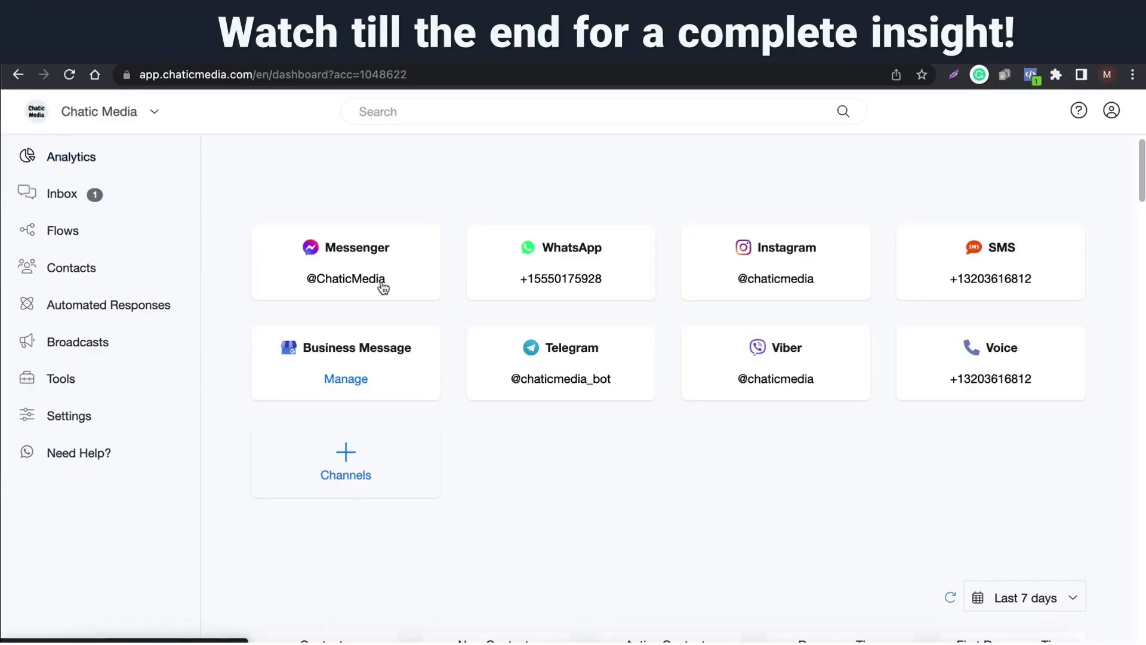
mouse_move(221, 258)
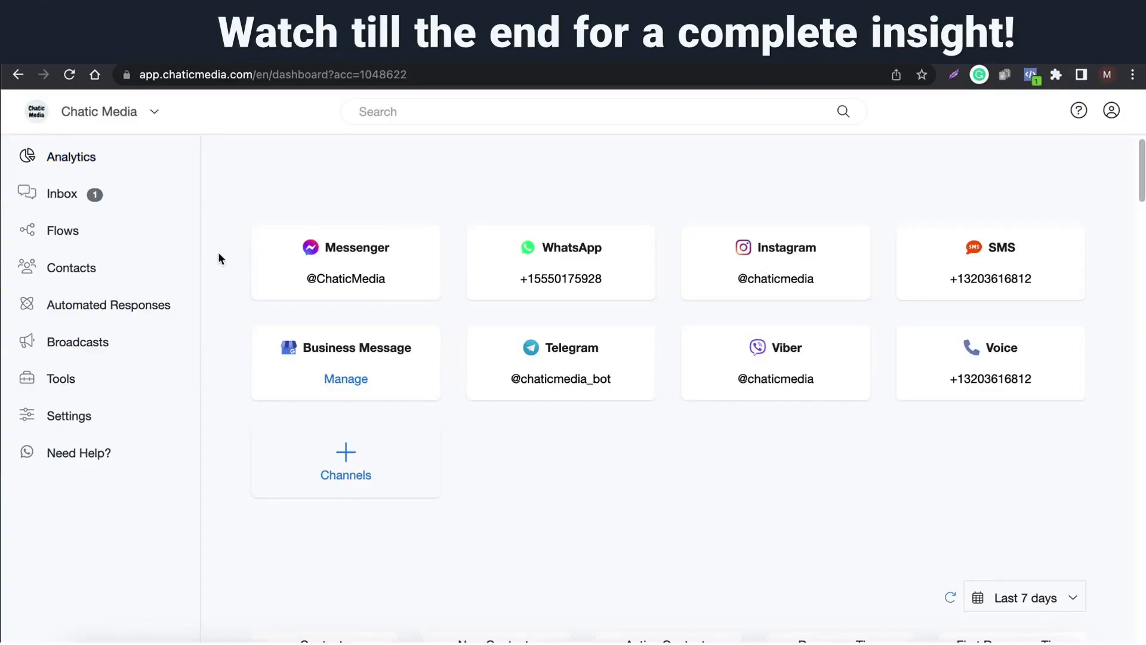
mouse_move(939, 234)
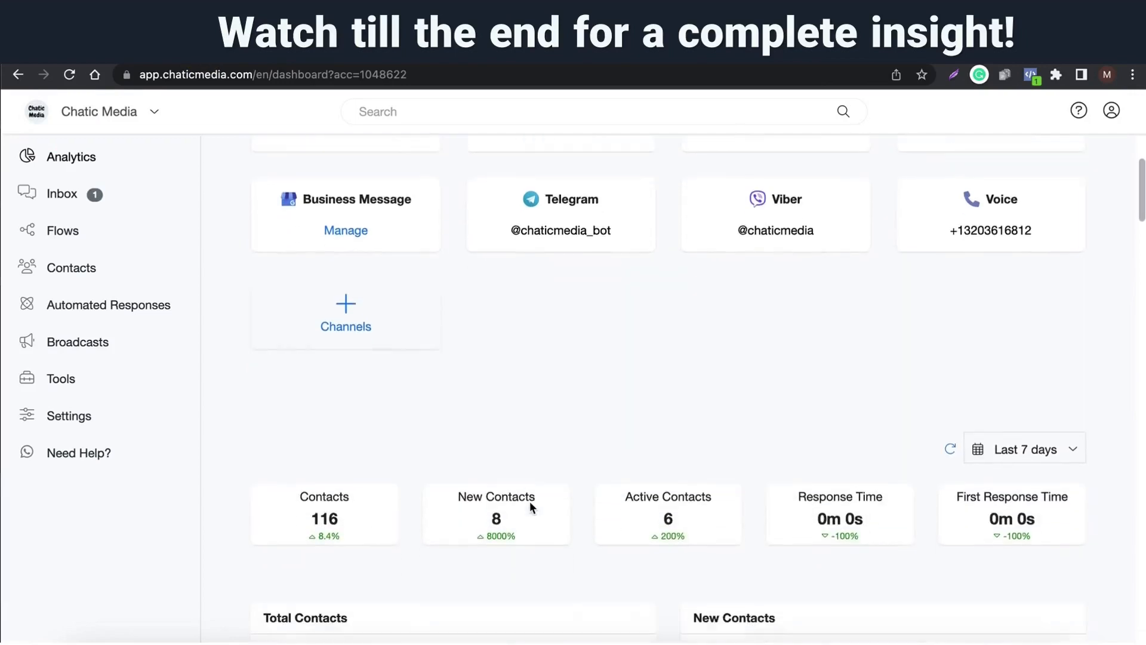
Go to the conversation Inbox and keep the All Conversations view selected.
scroll("down", 3)
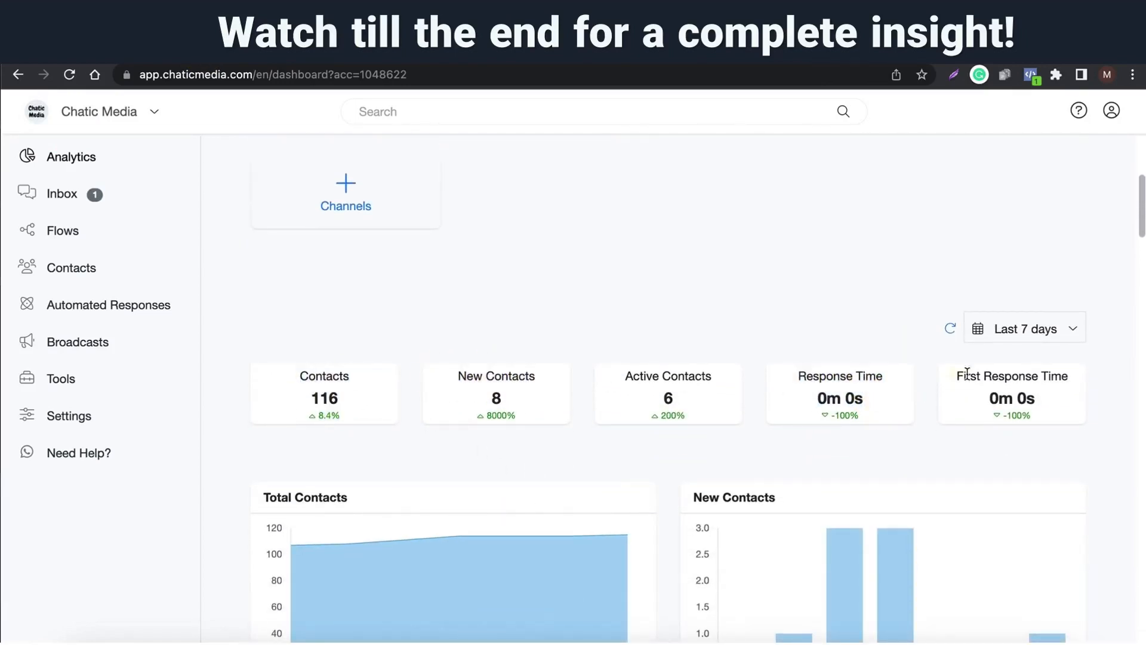
scroll("down", 3)
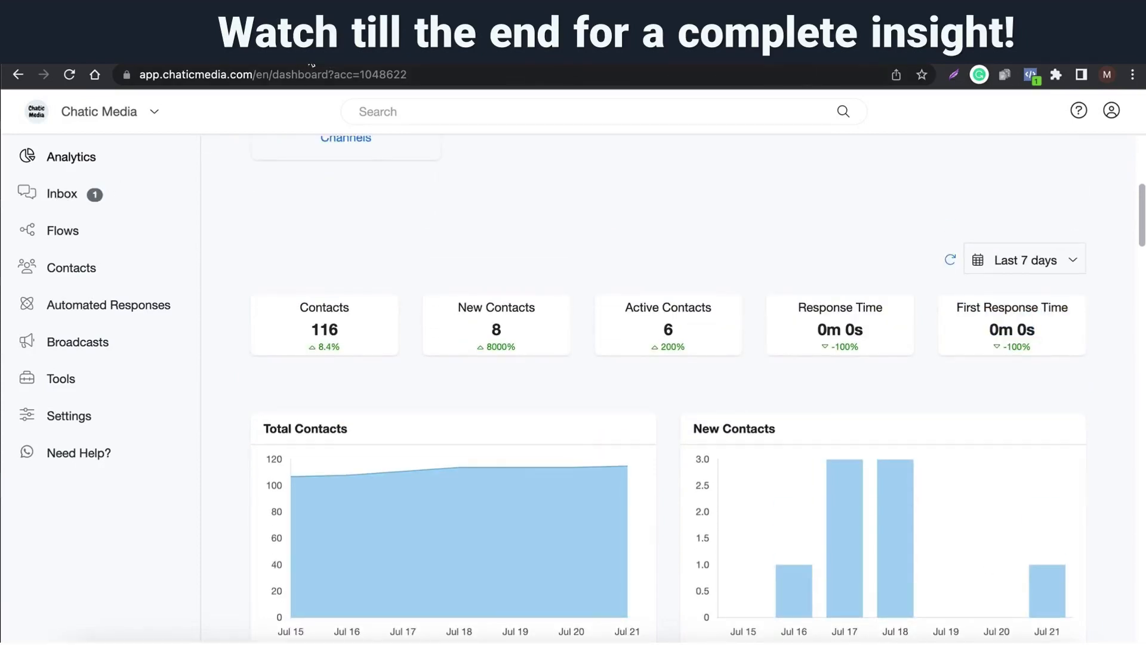
left_click(61, 193)
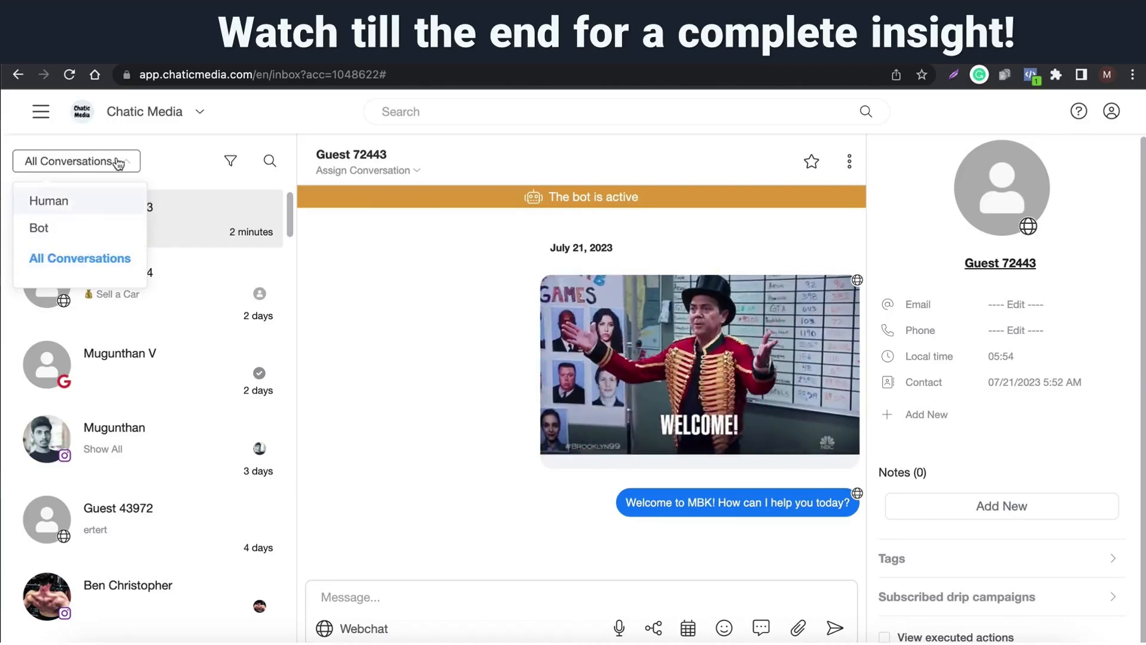
left_click(77, 161)
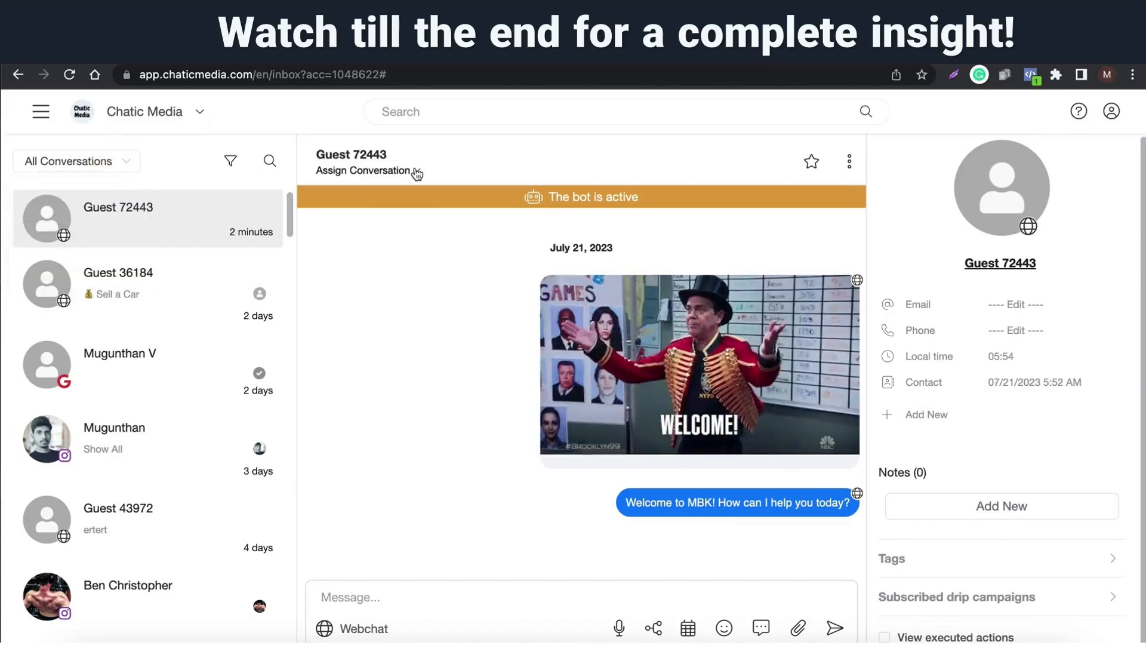
Try the conversation filter options and the Assign Conversation team choices.
left_click(230, 160)
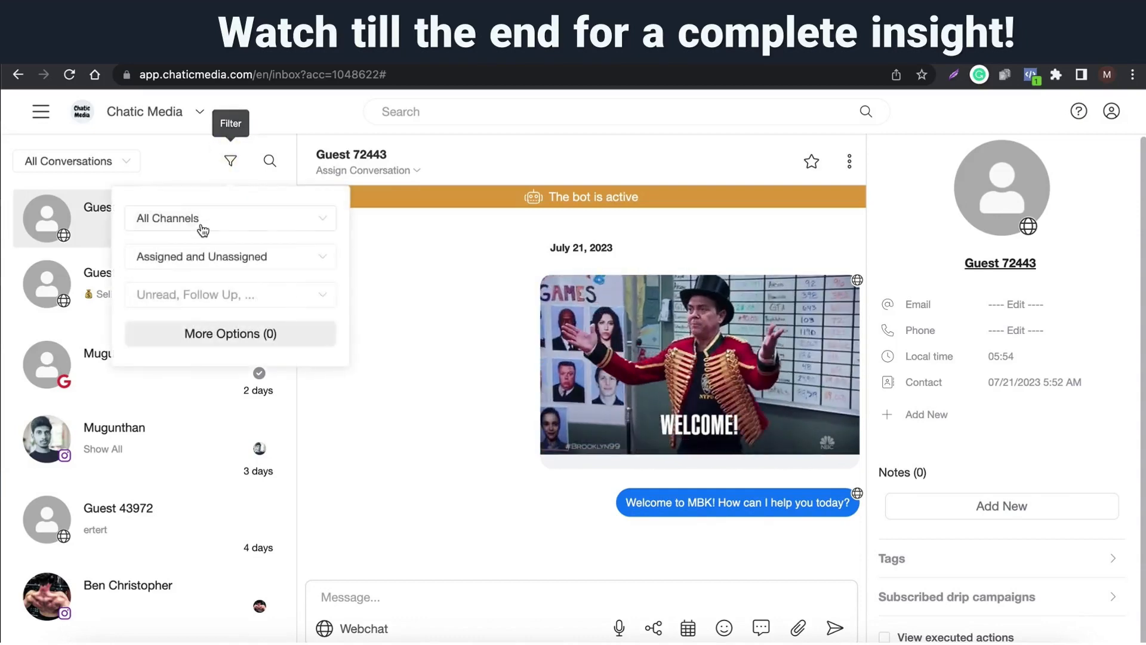
left_click(230, 218)
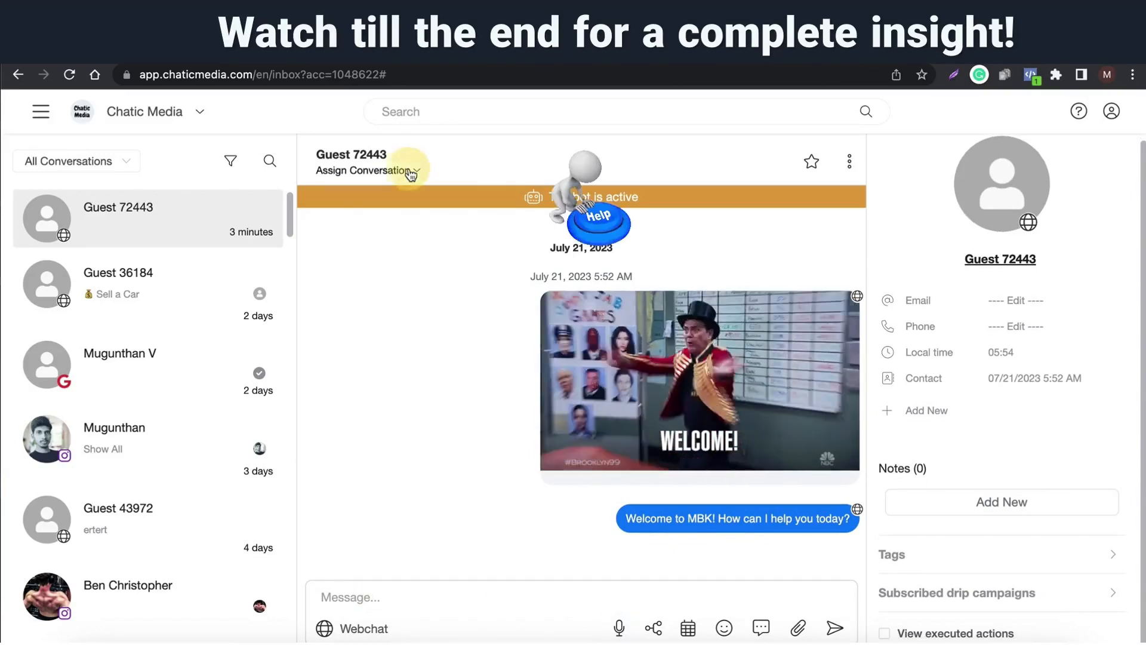
left_click(368, 170)
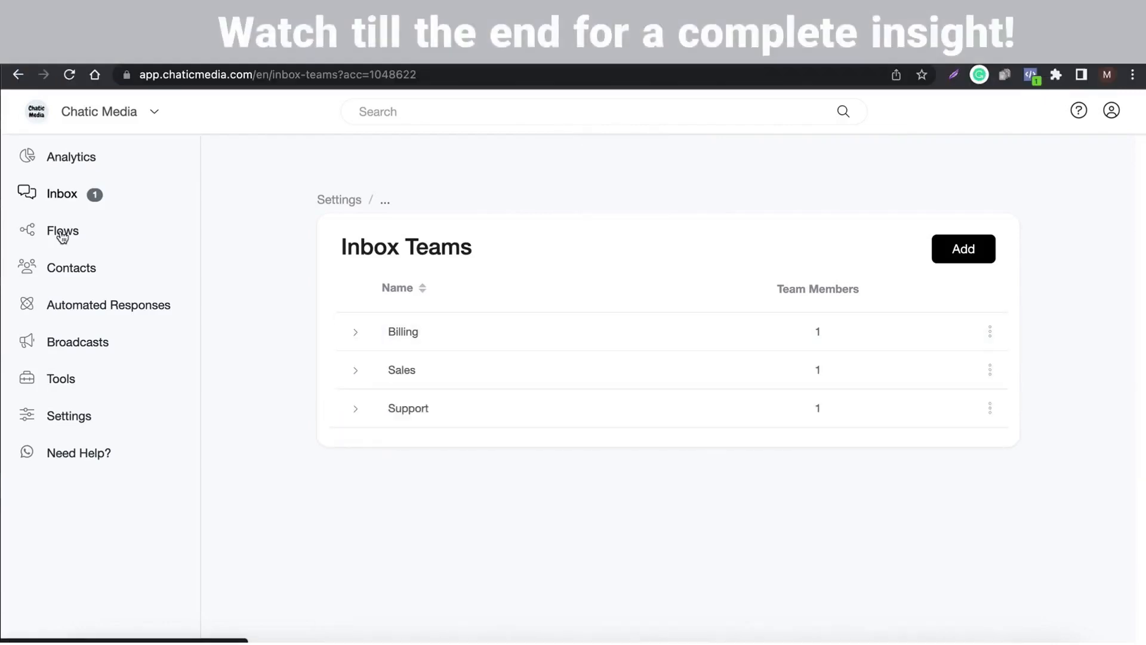
Show the Flows list with the three active MBK flows.
left_click(62, 230)
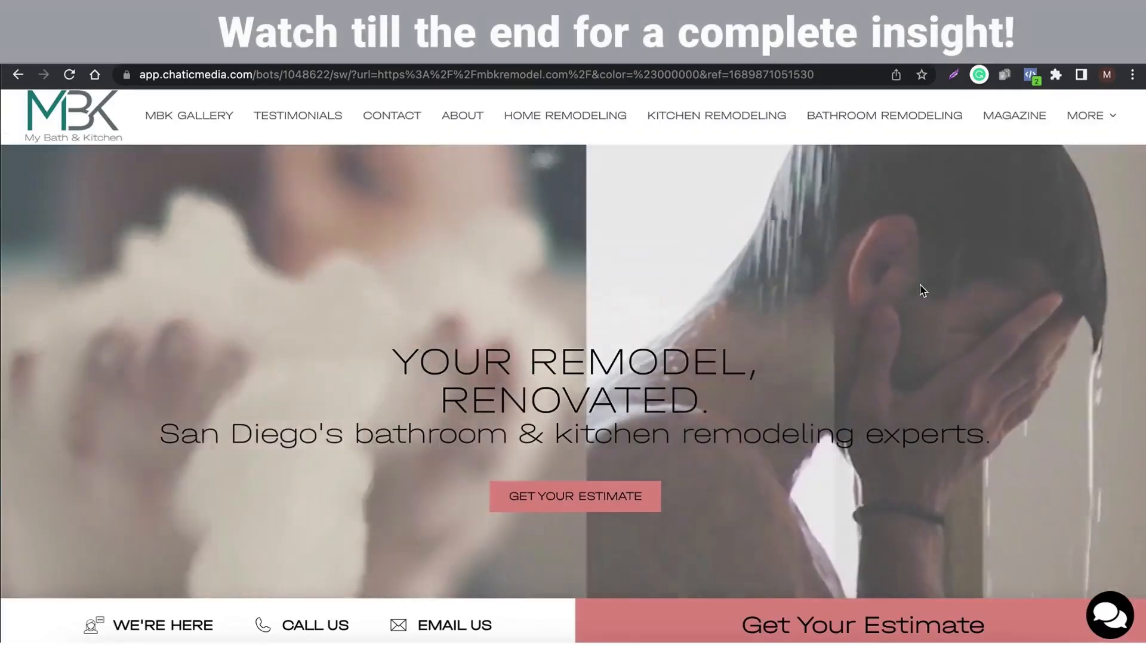
left_click(1109, 615)
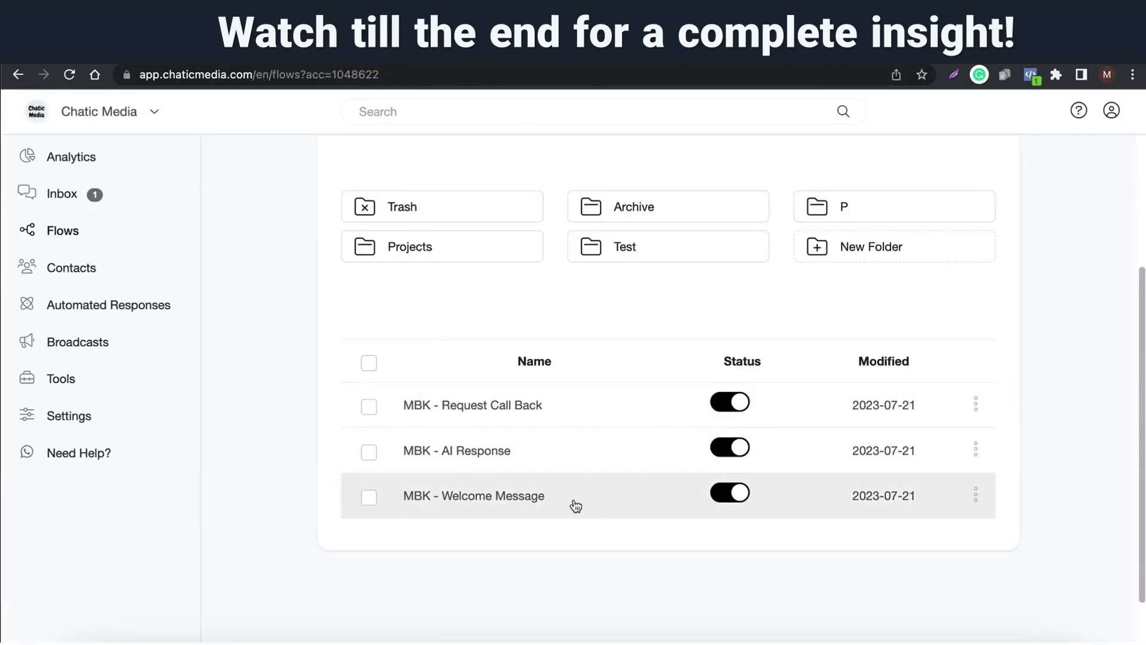
Add an empty Send Message #1 step to the MBK - Welcome Message flow and edit it.
left_click(473, 496)
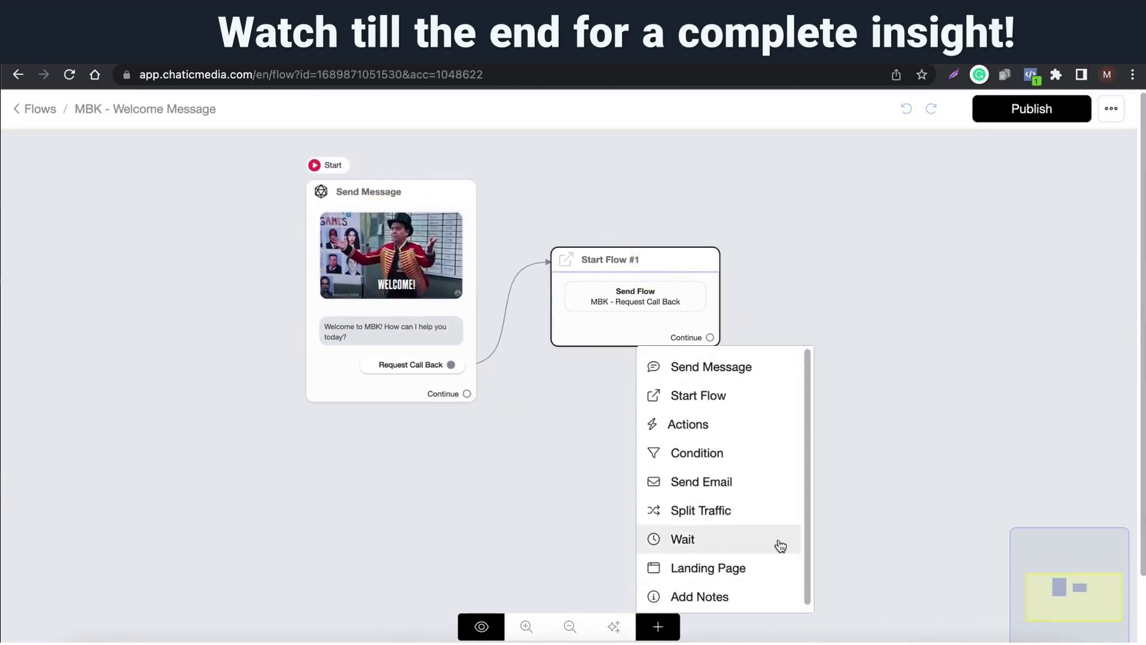
mouse_move(711, 367)
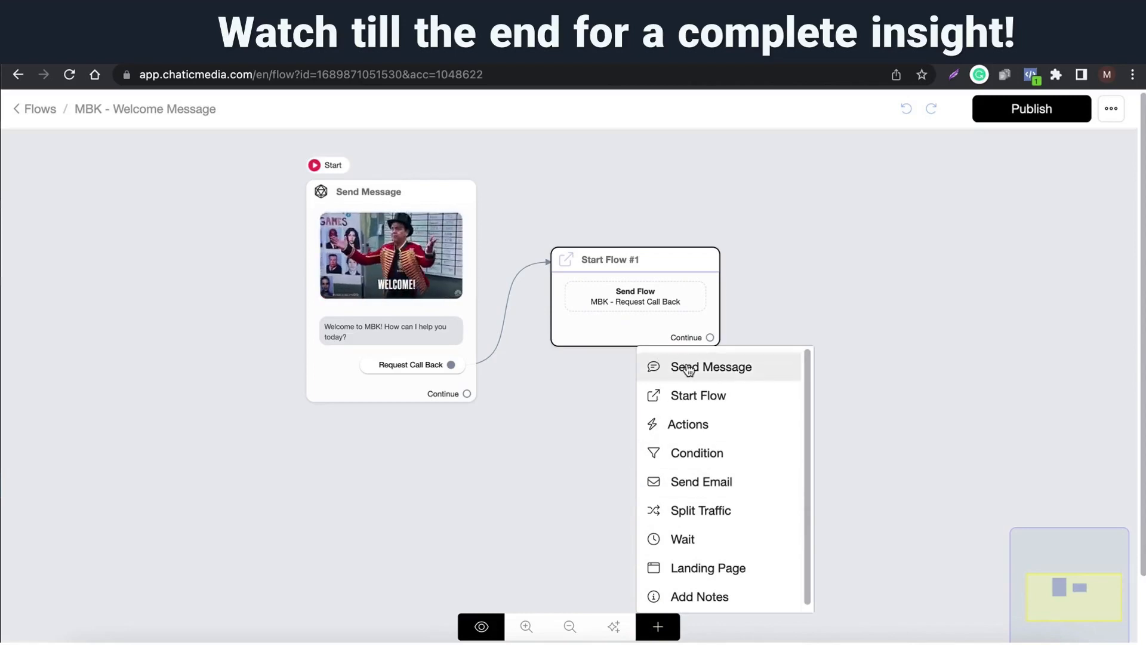
left_click(709, 367)
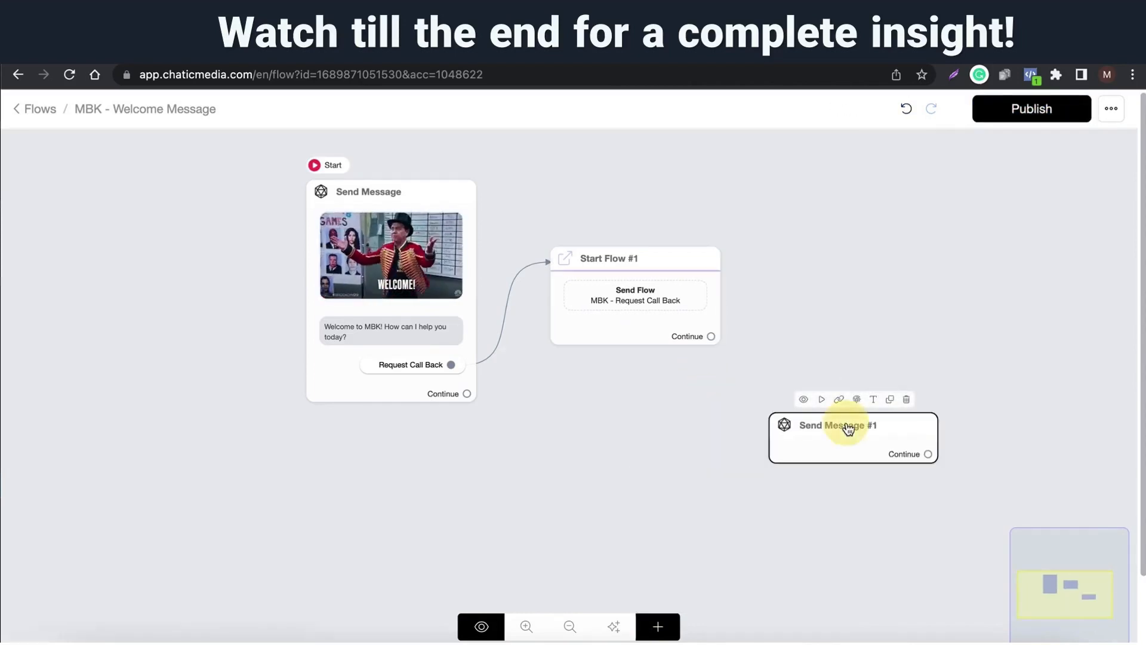
left_click(844, 425)
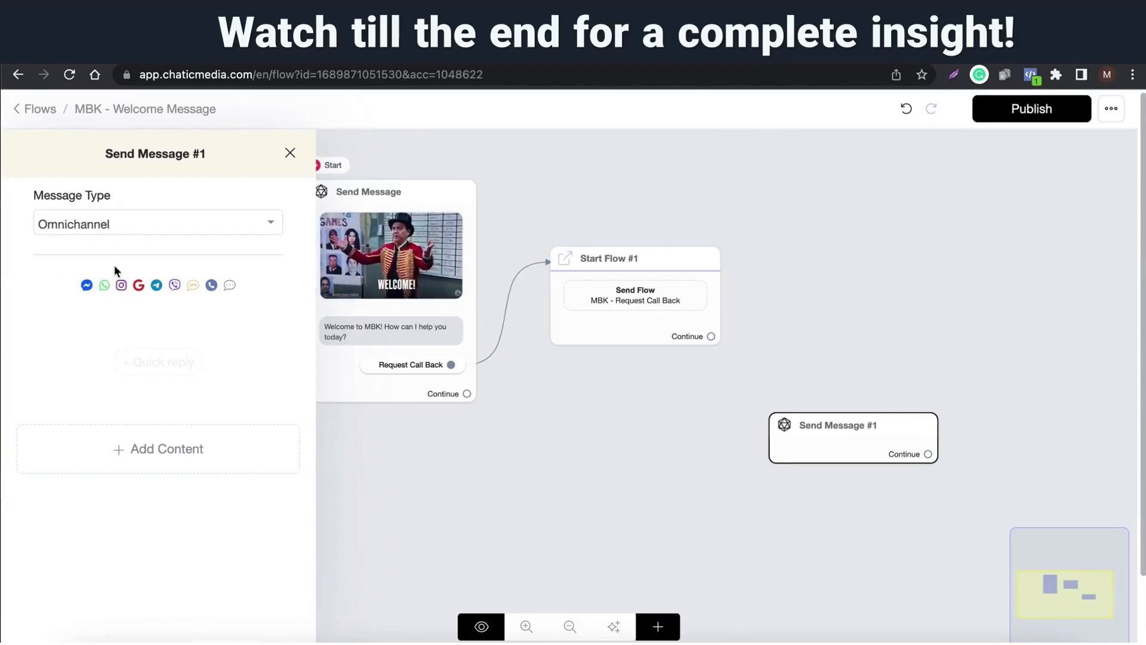
Add a Giphy GIF found by searching 'welcome' to Send Message #1.
left_click(158, 449)
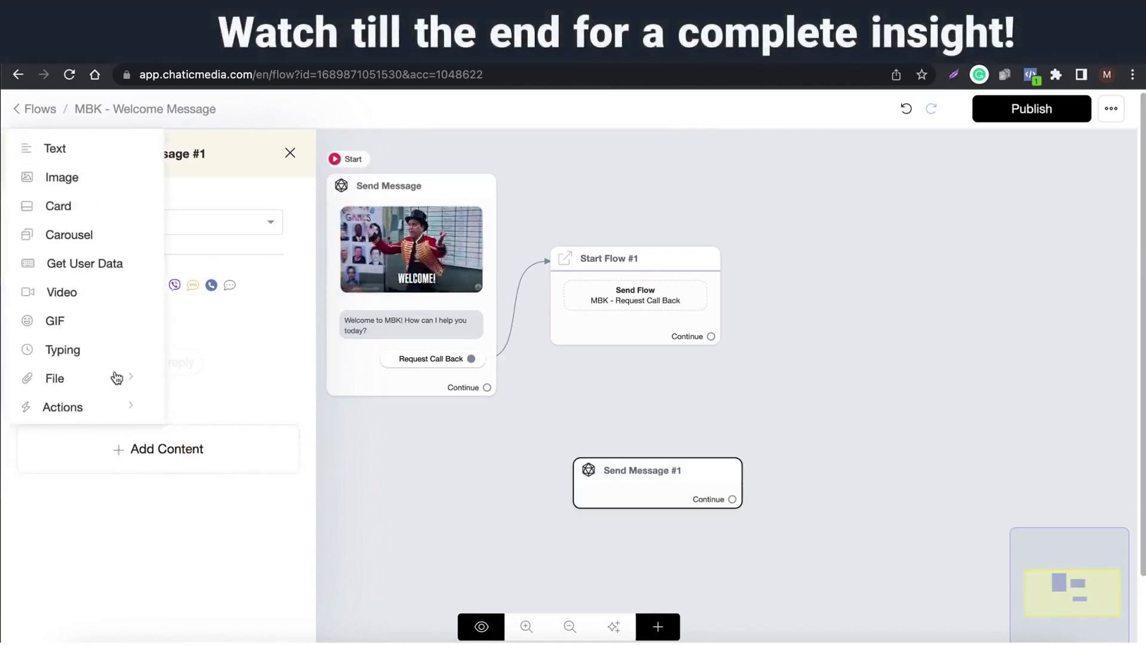
left_click(55, 320)
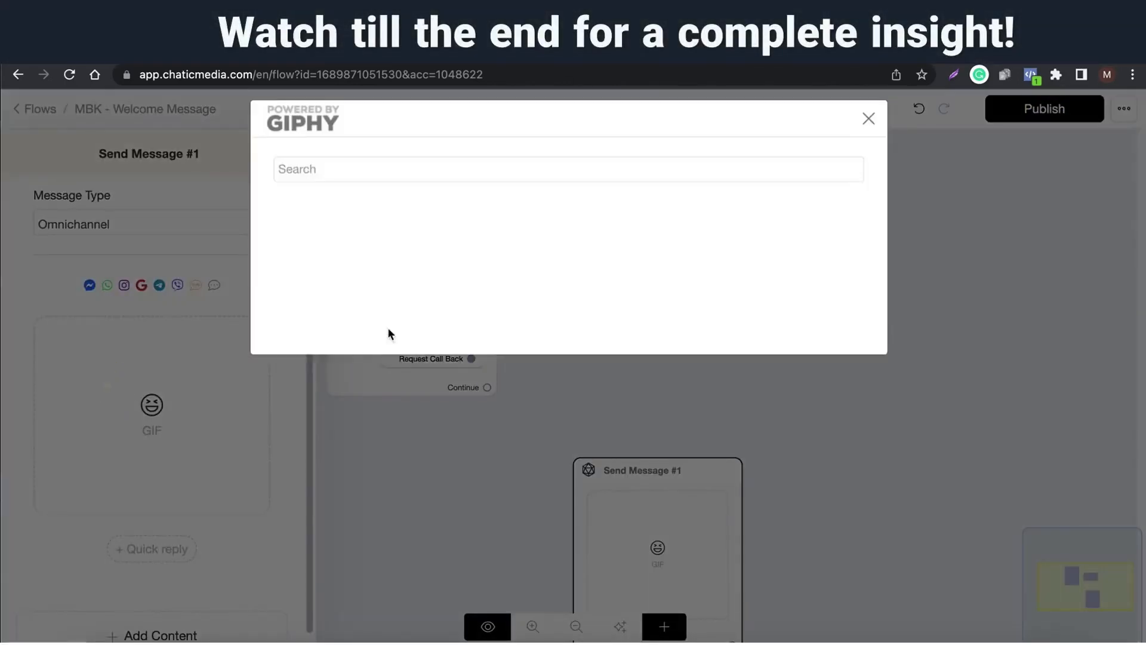
type("welcome")
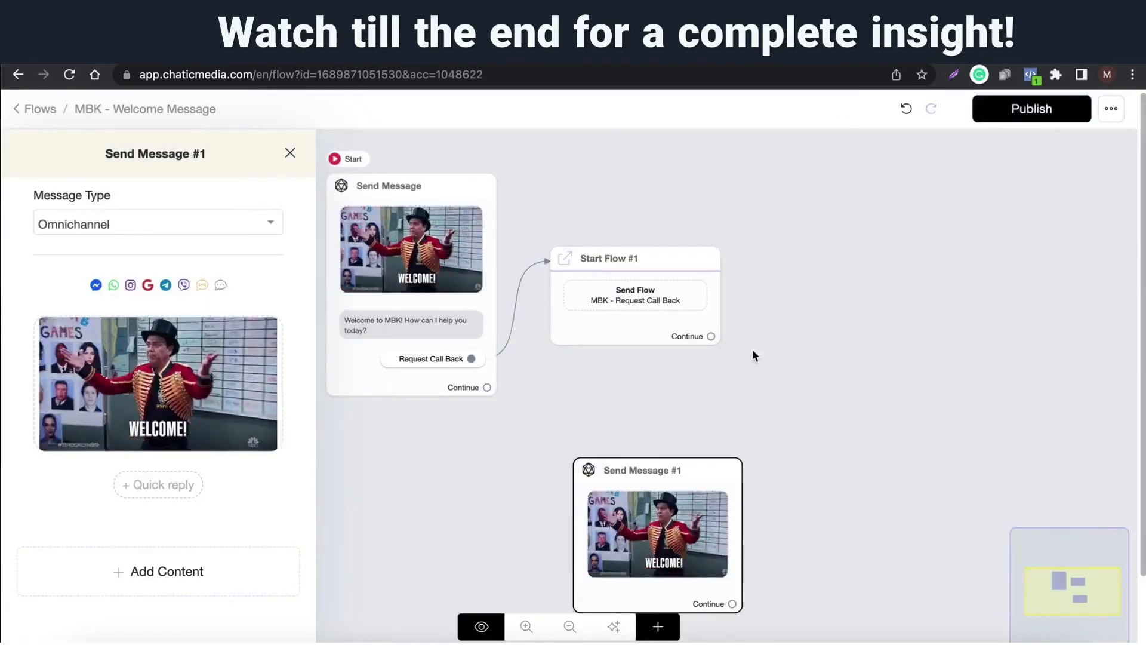
left_click(290, 153)
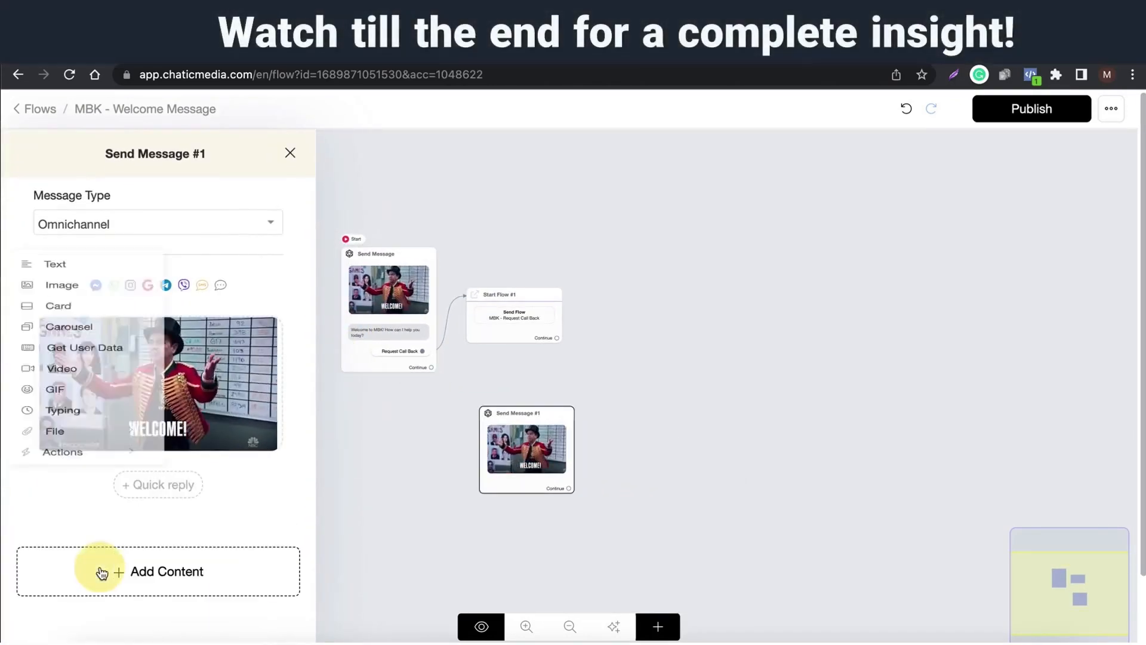
Add a greeting text block and a quick reply option to the message.
left_click(166, 571)
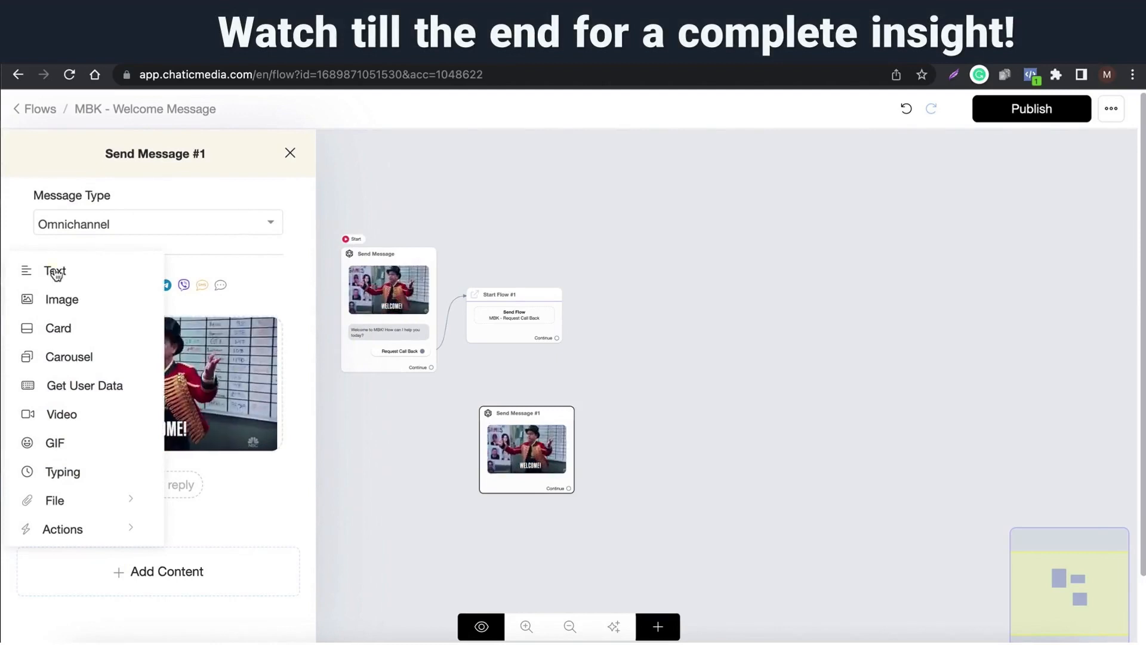
left_click(55, 271)
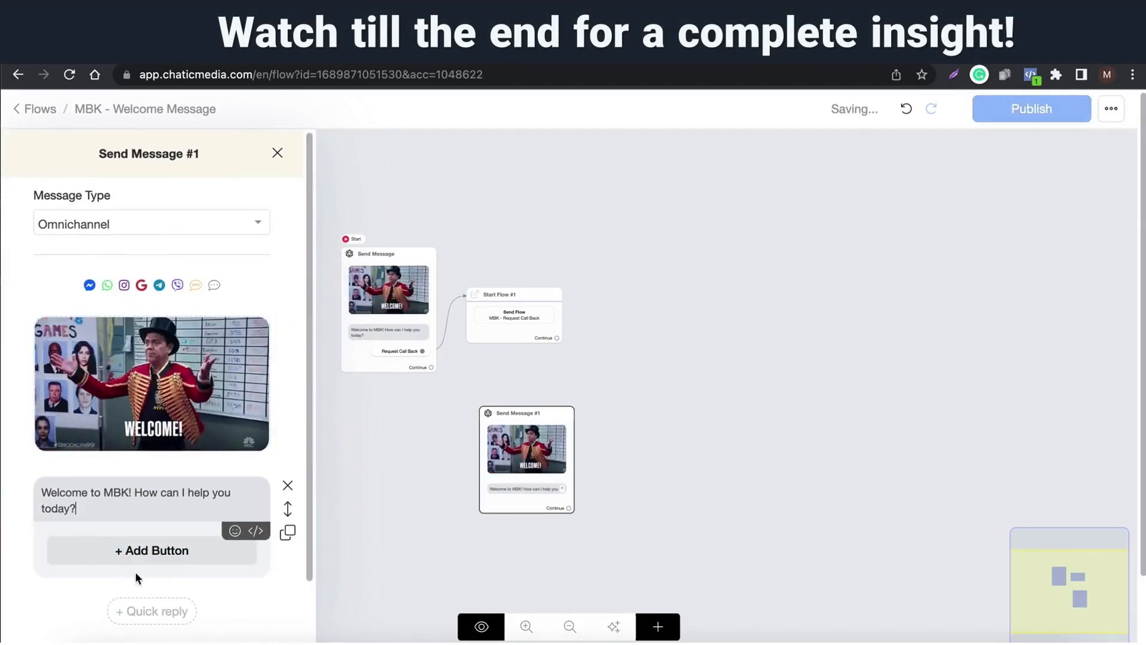
left_click(152, 612)
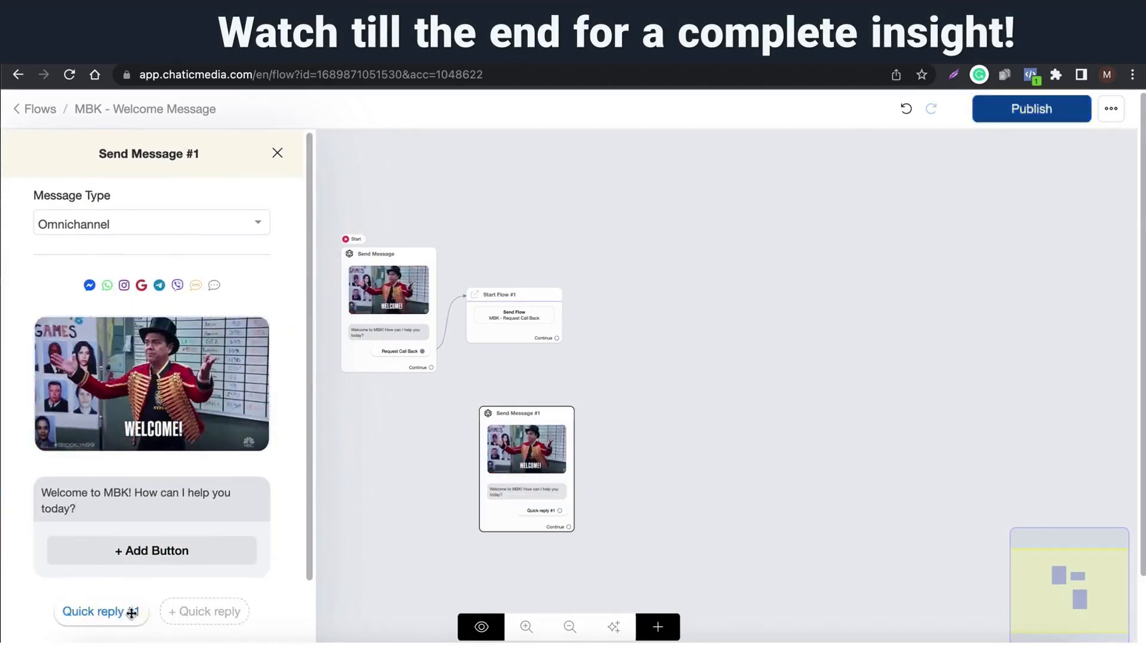
left_click(277, 153)
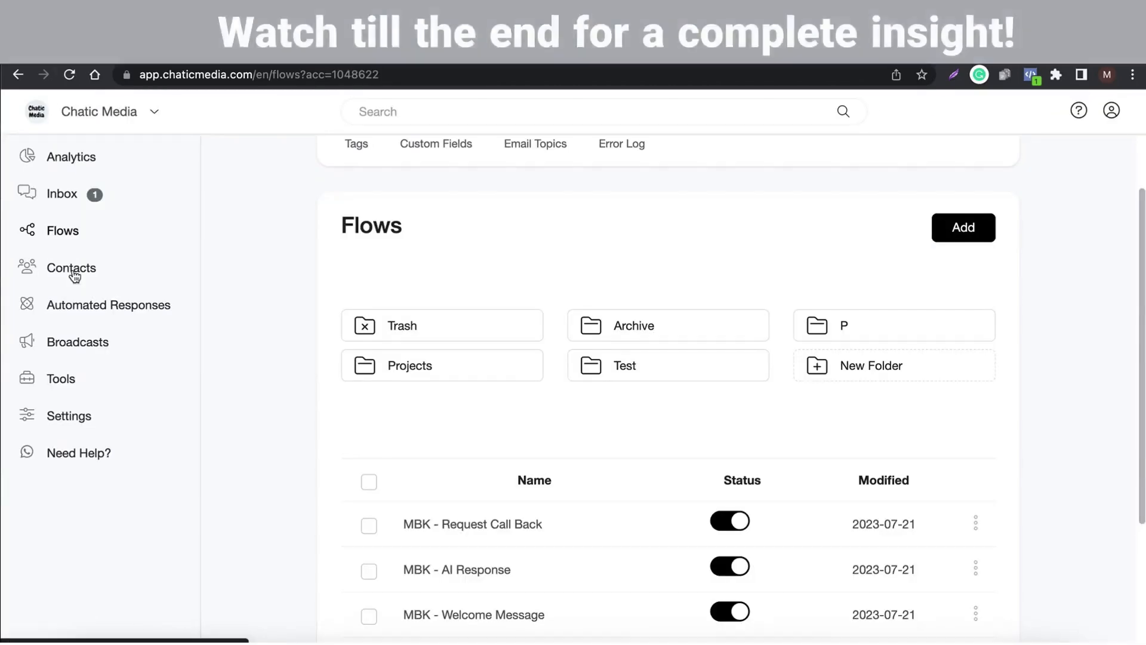
mouse_move(109, 274)
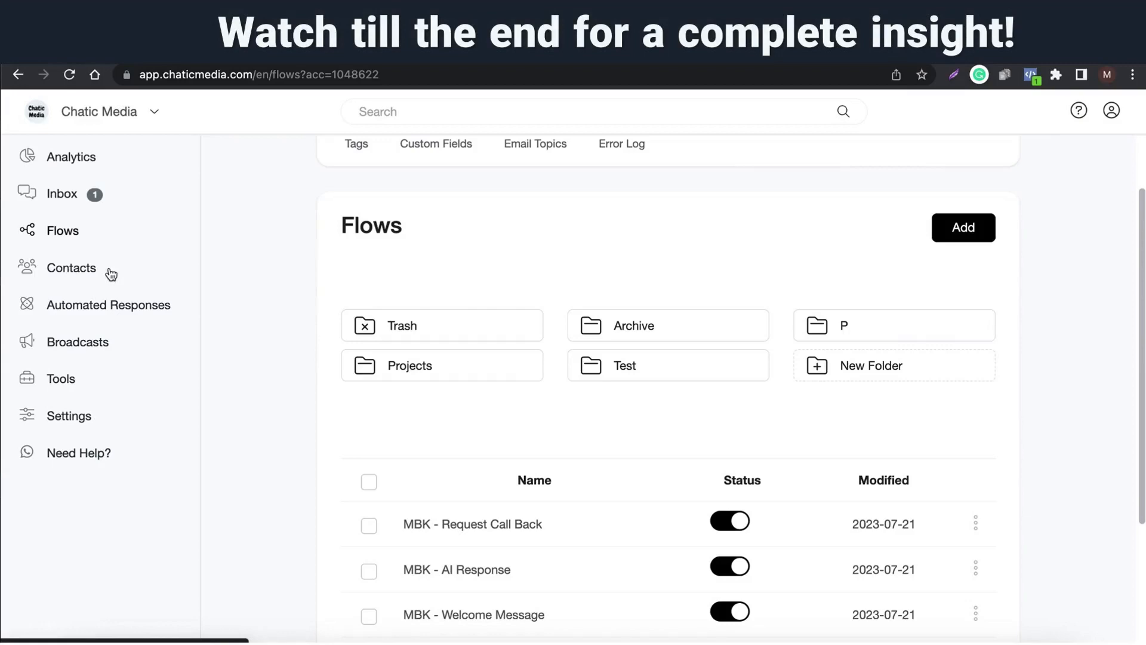
mouse_move(81, 312)
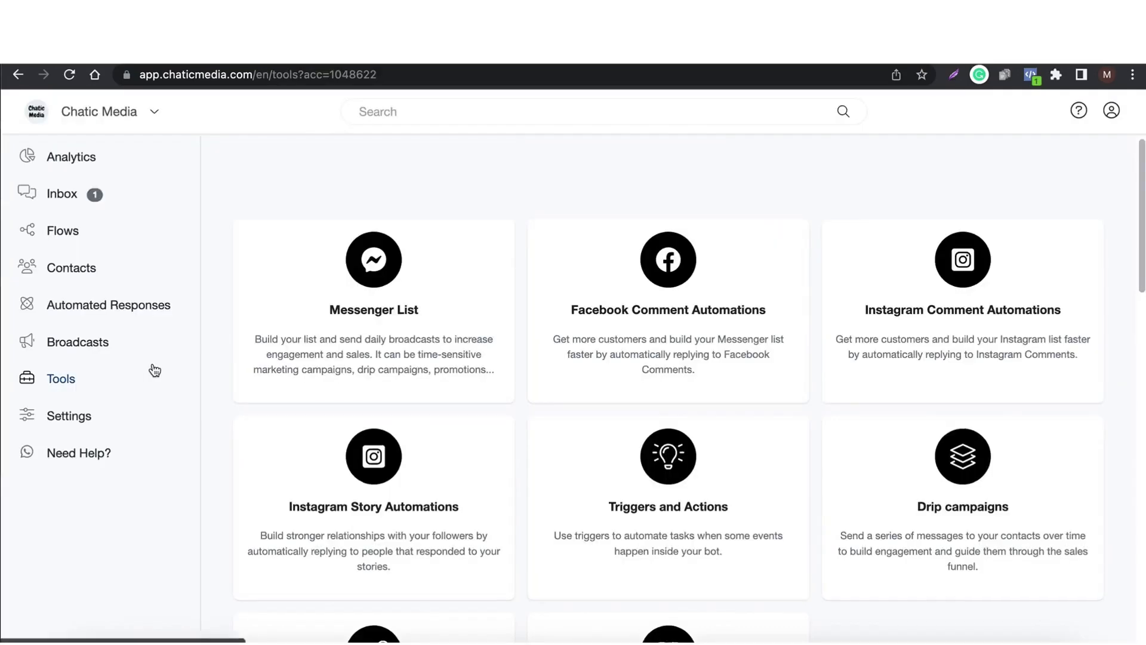
Scroll the Tools grid down to Bot Simulator and Webhooks.
scroll("down", 3)
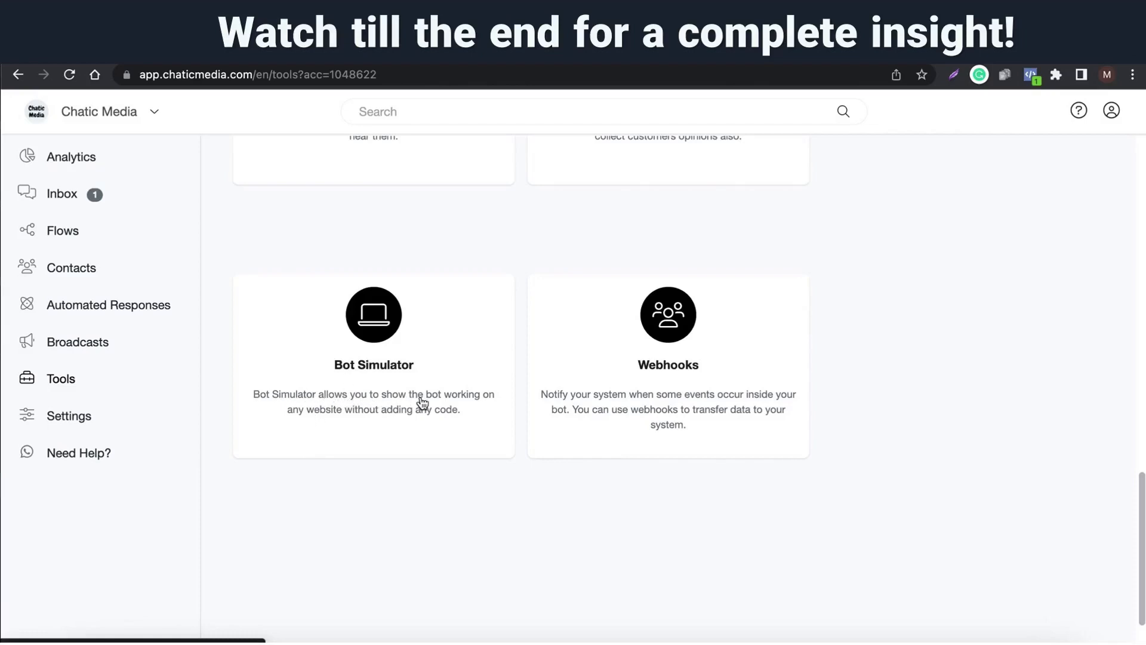
mouse_move(396, 416)
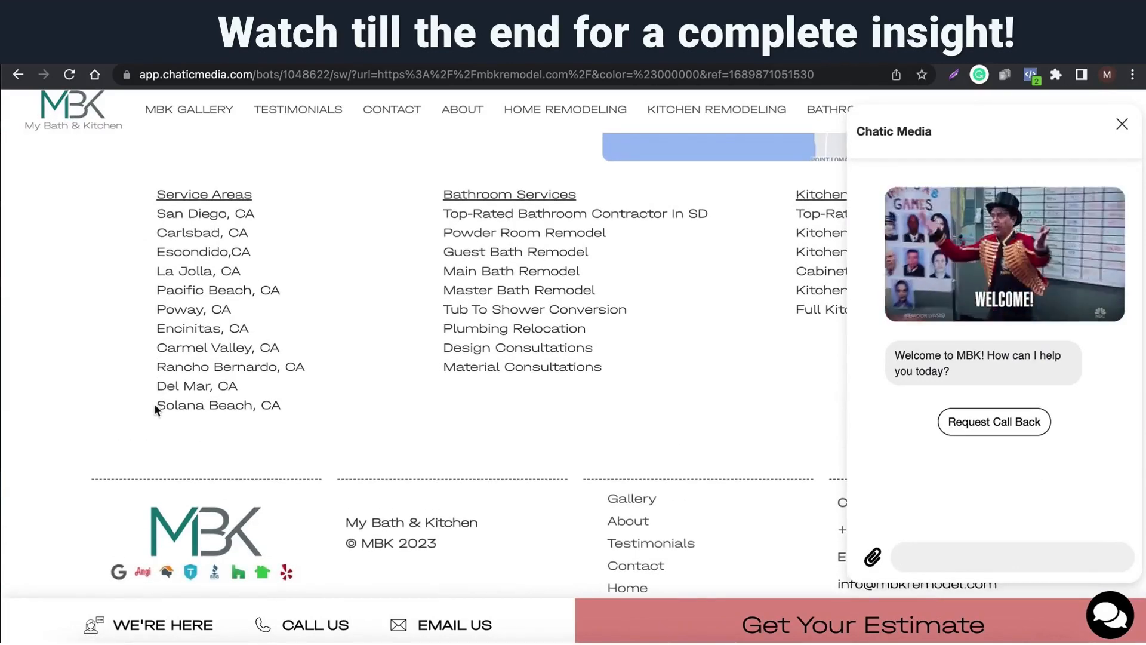
Ask the simulated bot 'Do you serve in Solana Beach, CA' and get a confirming reply.
double_click(217, 405)
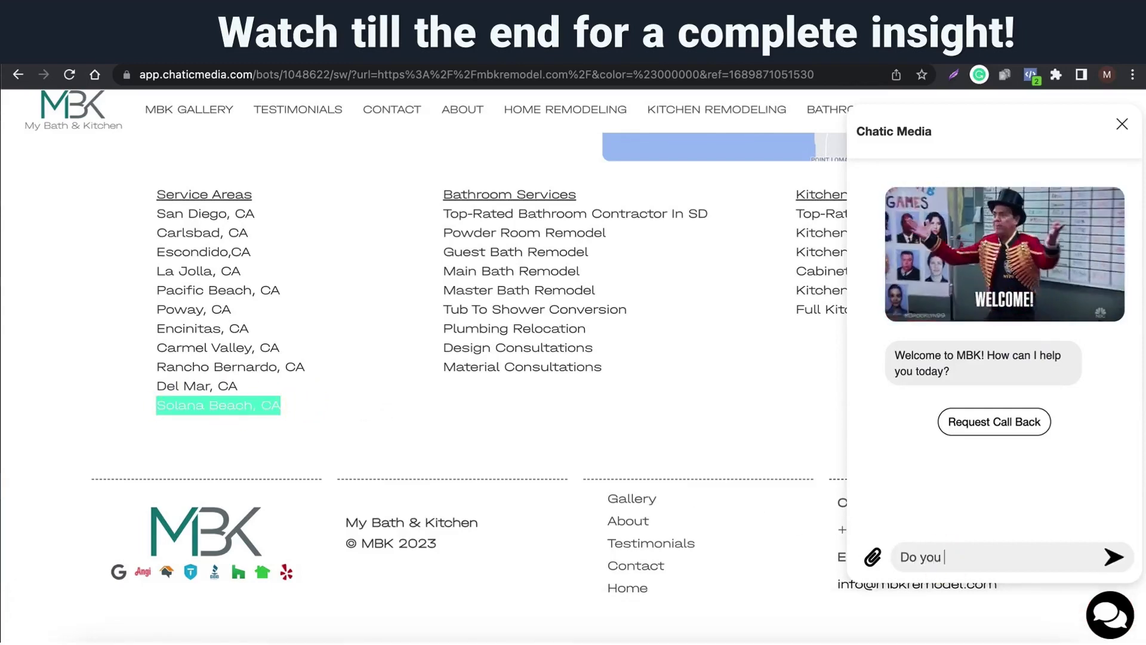
type("Do you serve in Solana Beach, CA")
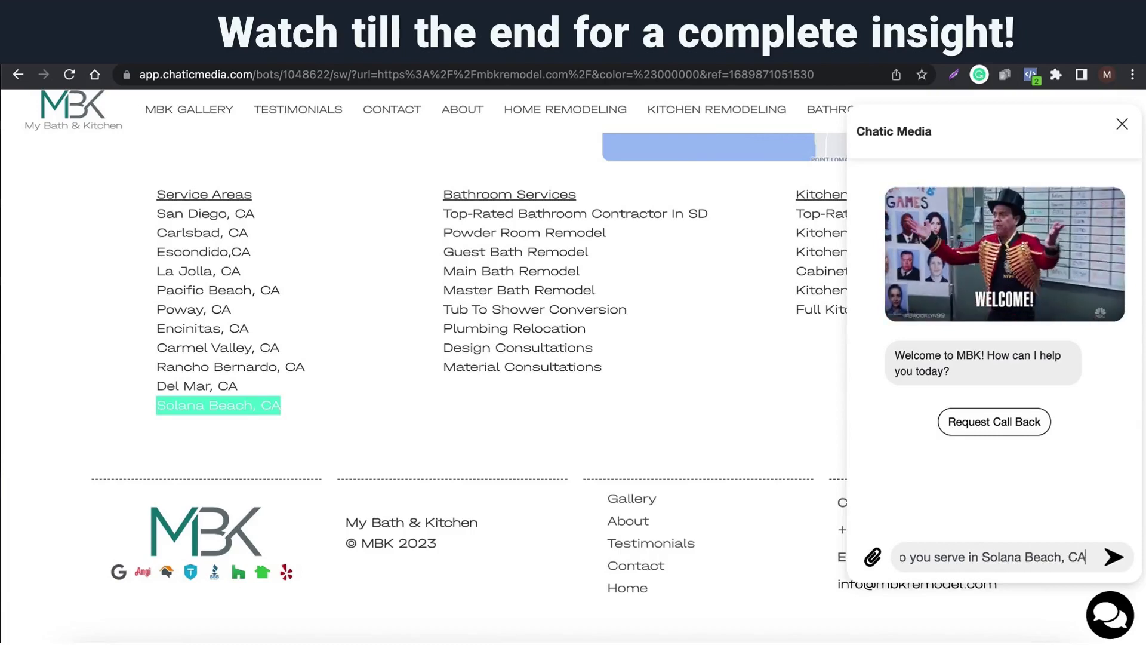
left_click(1113, 557)
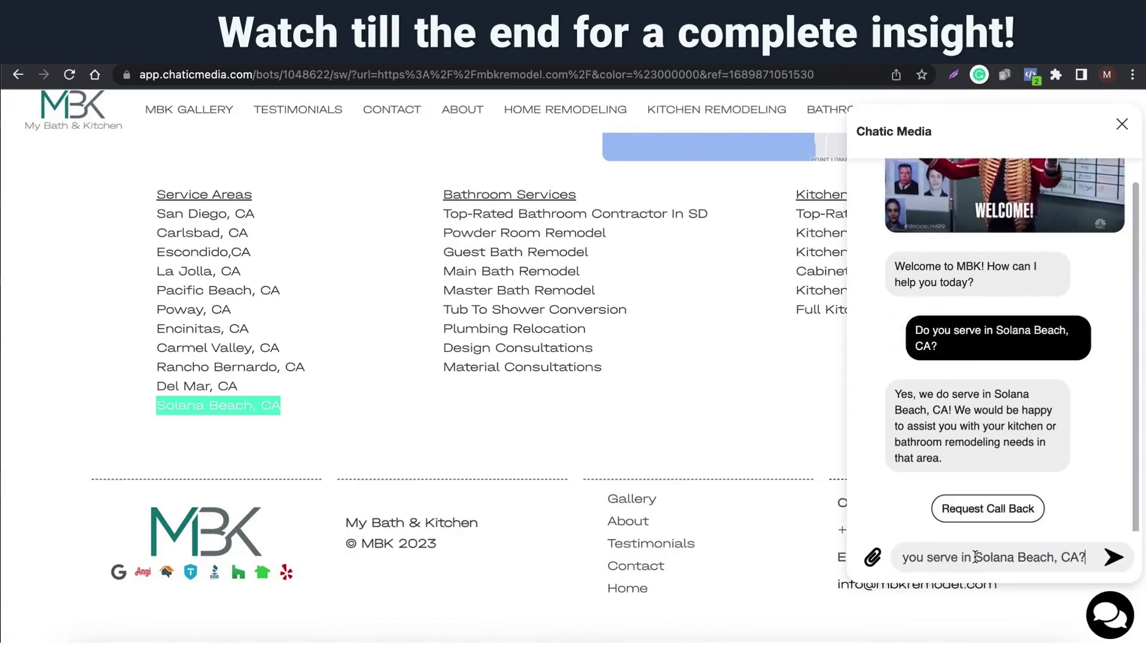
Send a follow-up question 'Do you serve in Londo' to the bot.
type("Do you serve in Londo")
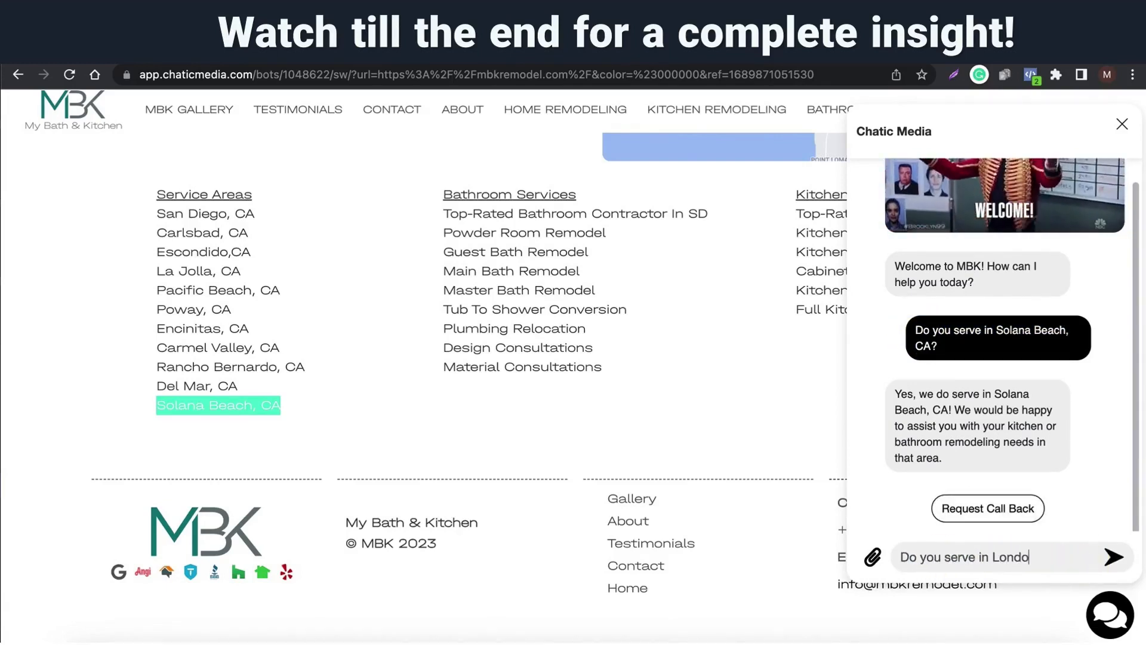
left_click(1113, 556)
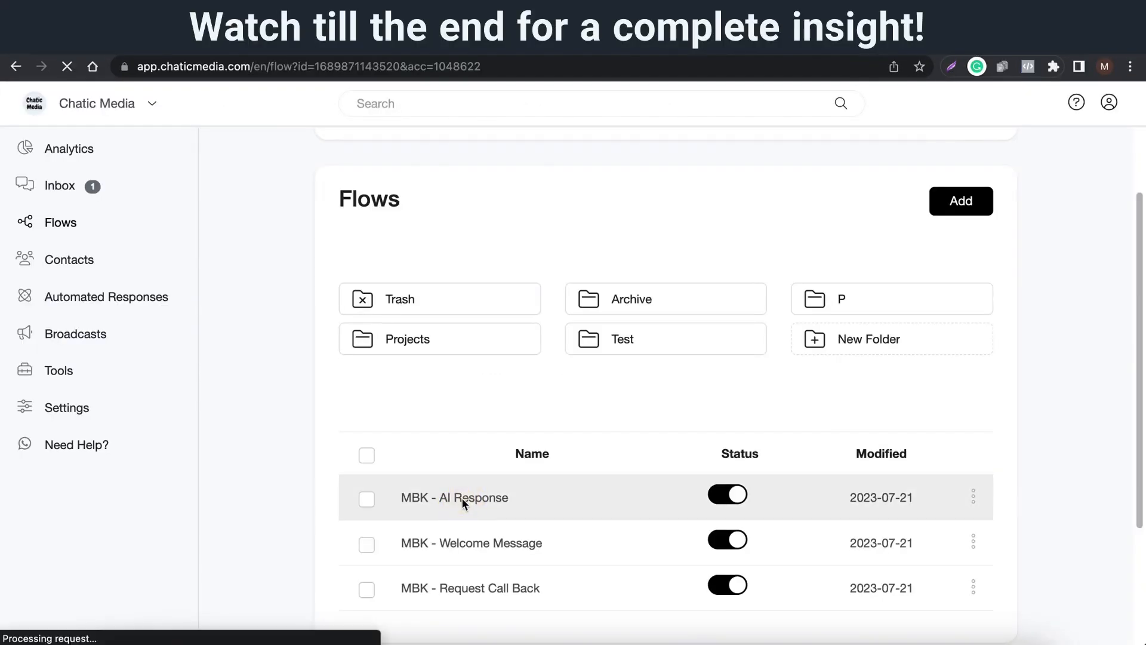
Show the MBK - AI Response flow's OpenAI step settings with an enlarged Business Information box.
left_click(454, 497)
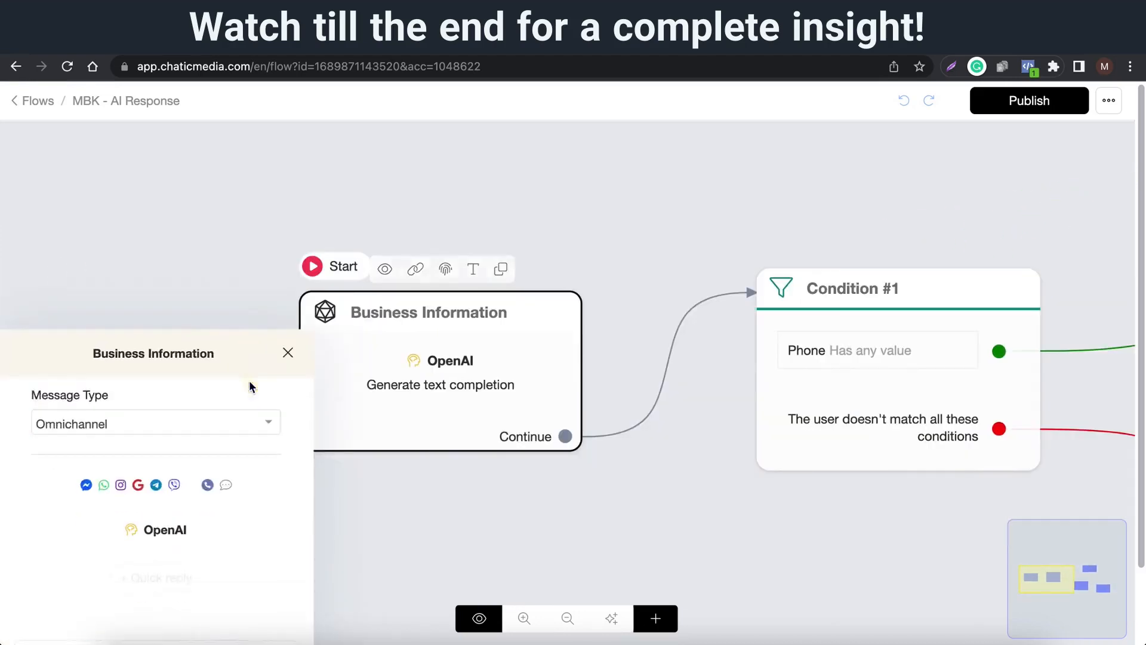
left_click(440, 361)
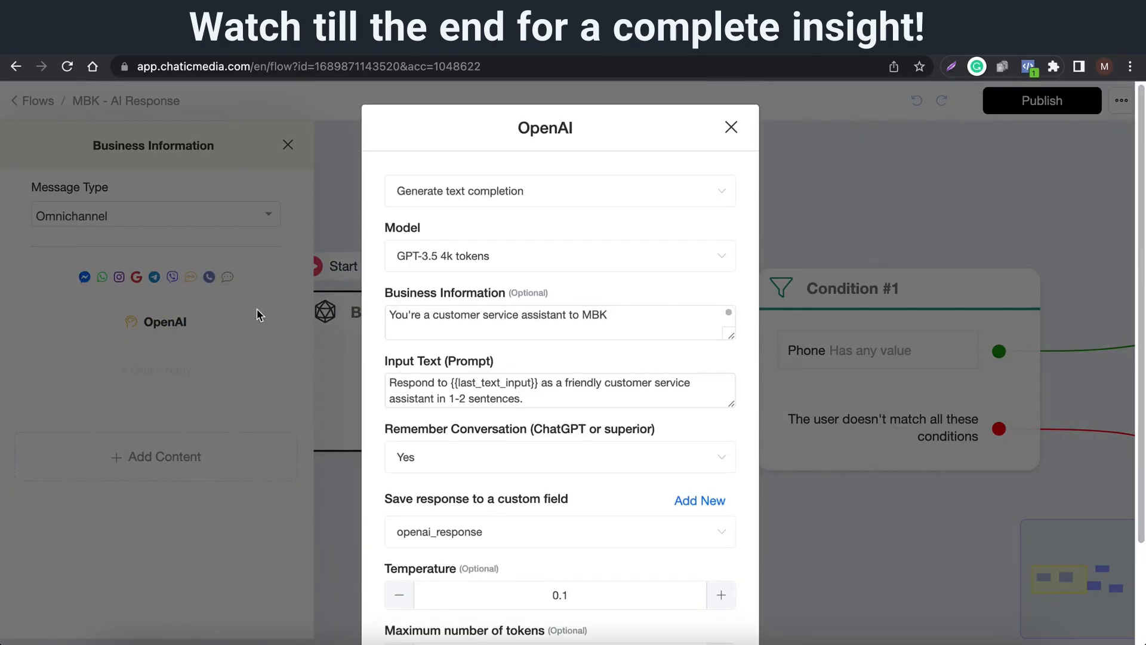
left_click_drag(735, 337, 710, 559)
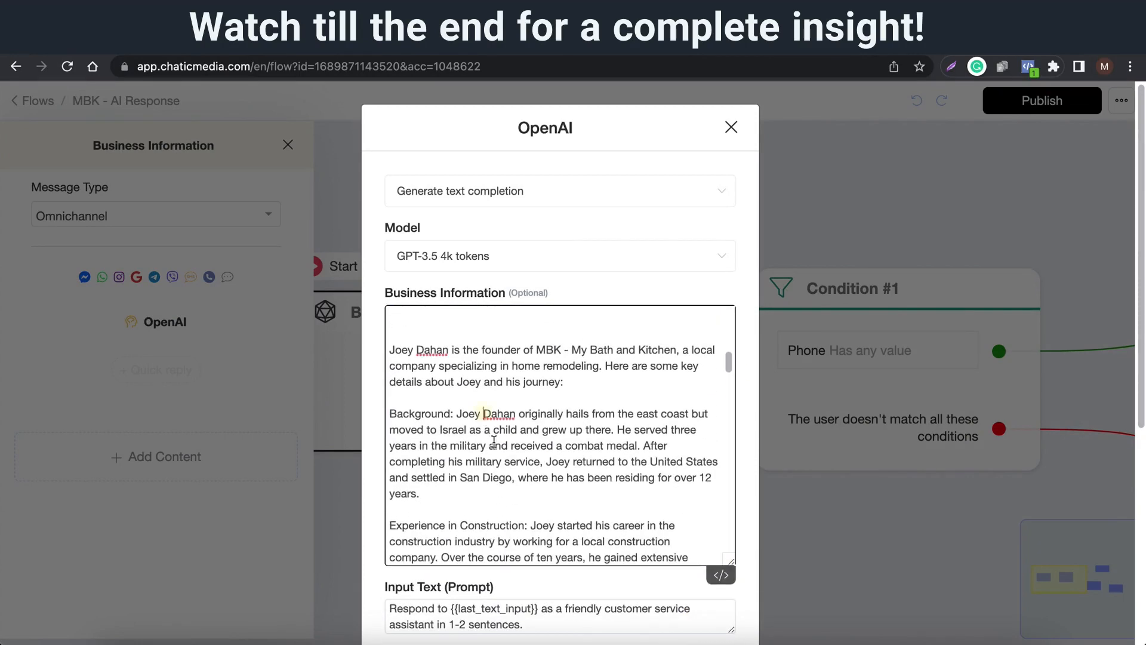
Review the prompt, temperature 0.1 and 200-token limit, then confirm the OpenAI step.
scroll("down", 3)
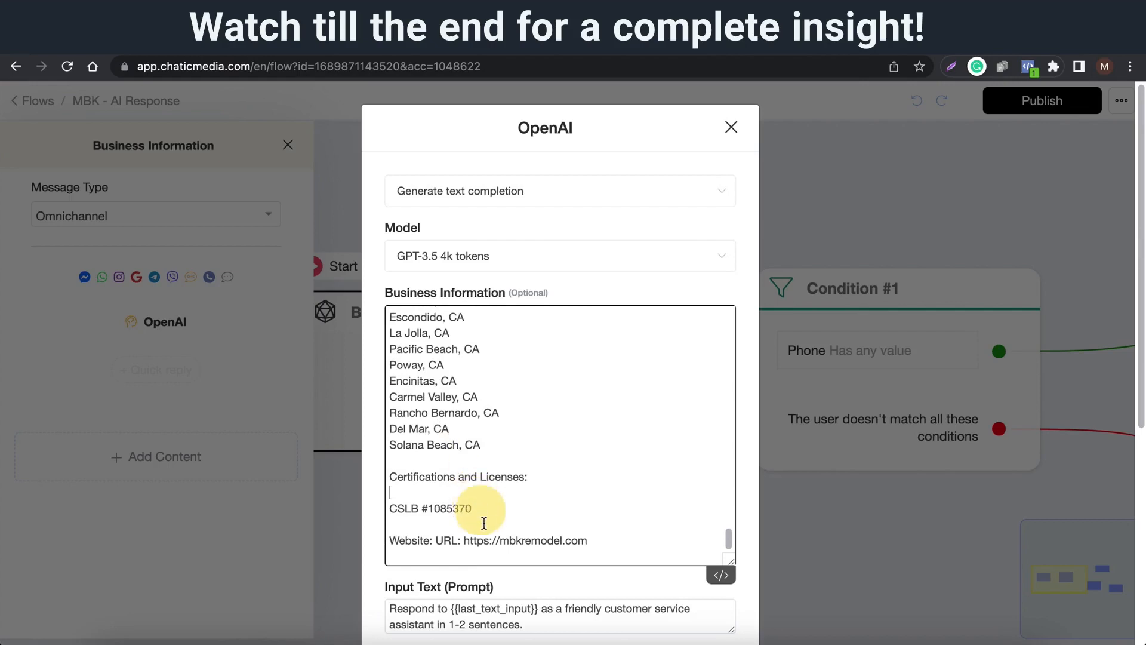
scroll("down", 3)
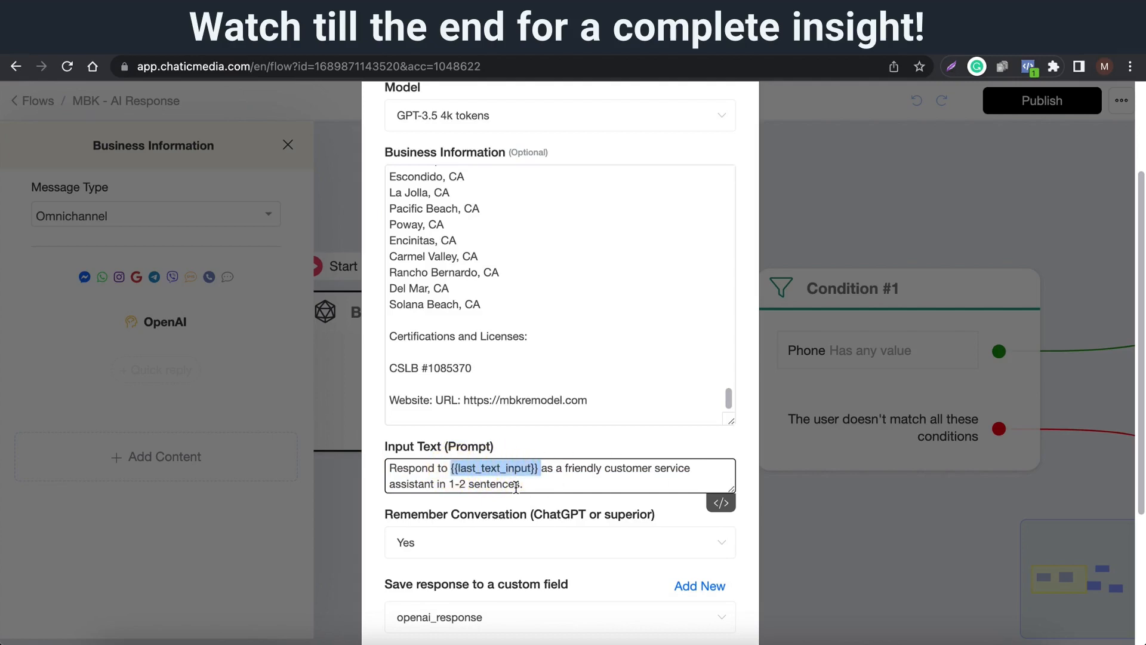
scroll("down", 3)
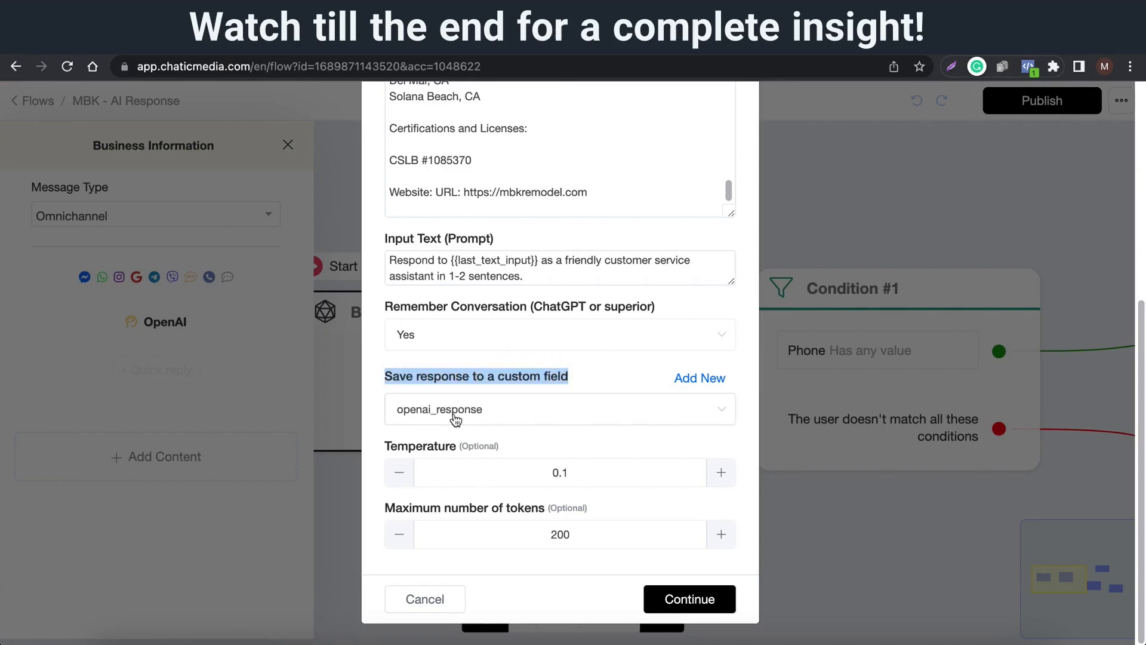
left_click(688, 598)
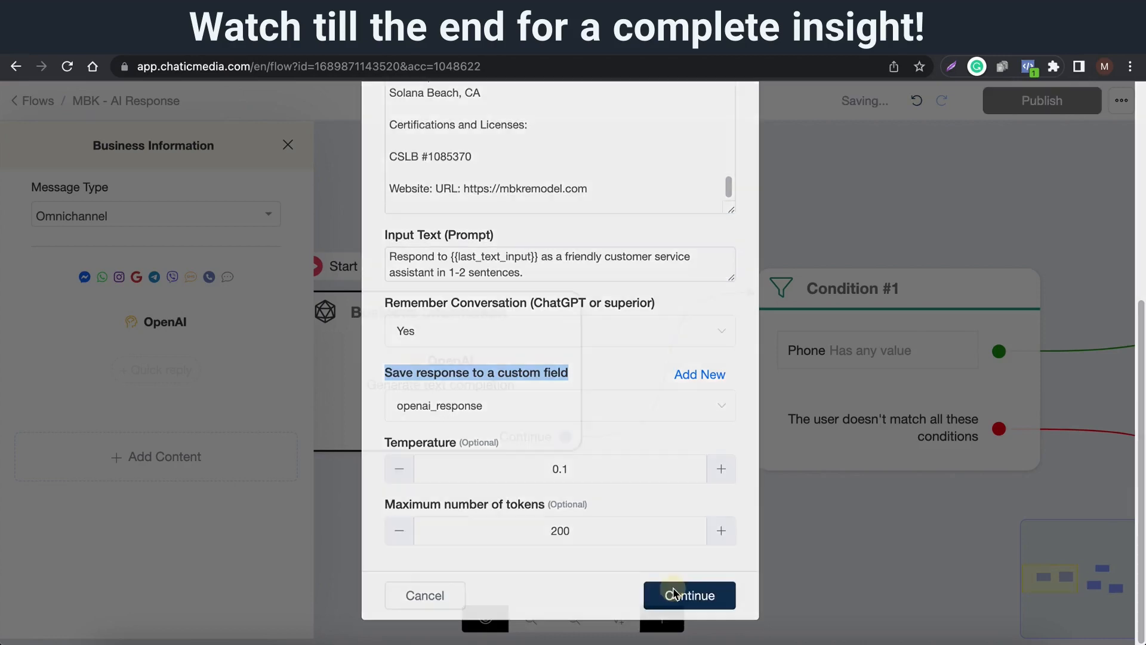
Return to Flows and show the MBK - Request Call Back flow's steps.
left_click(688, 595)
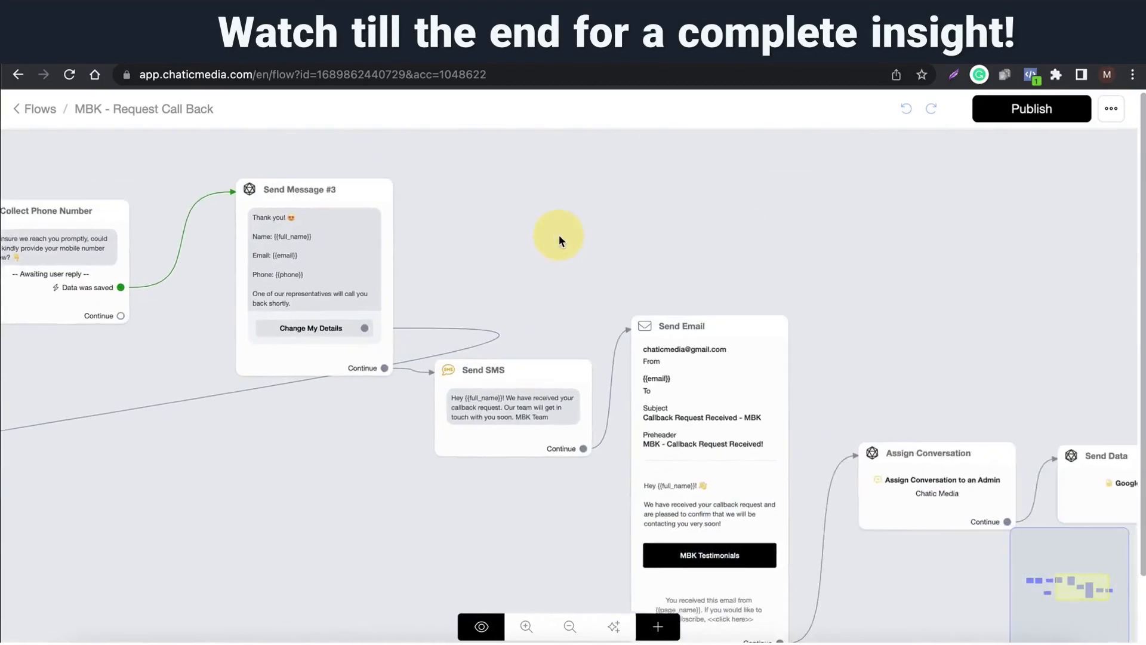
left_click(683, 326)
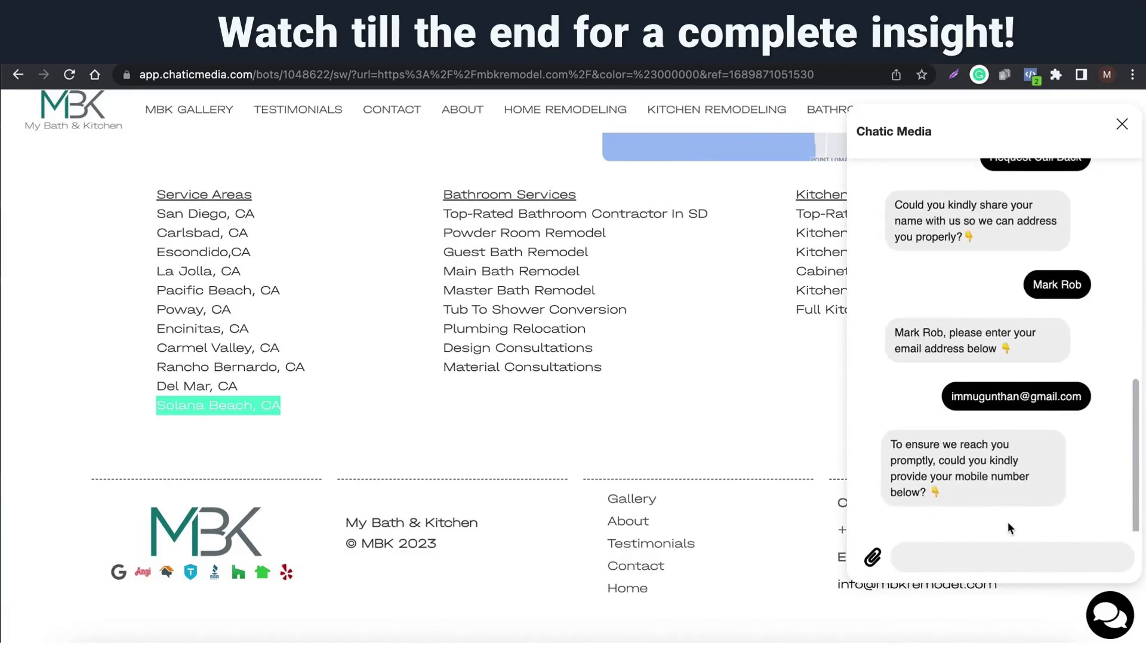
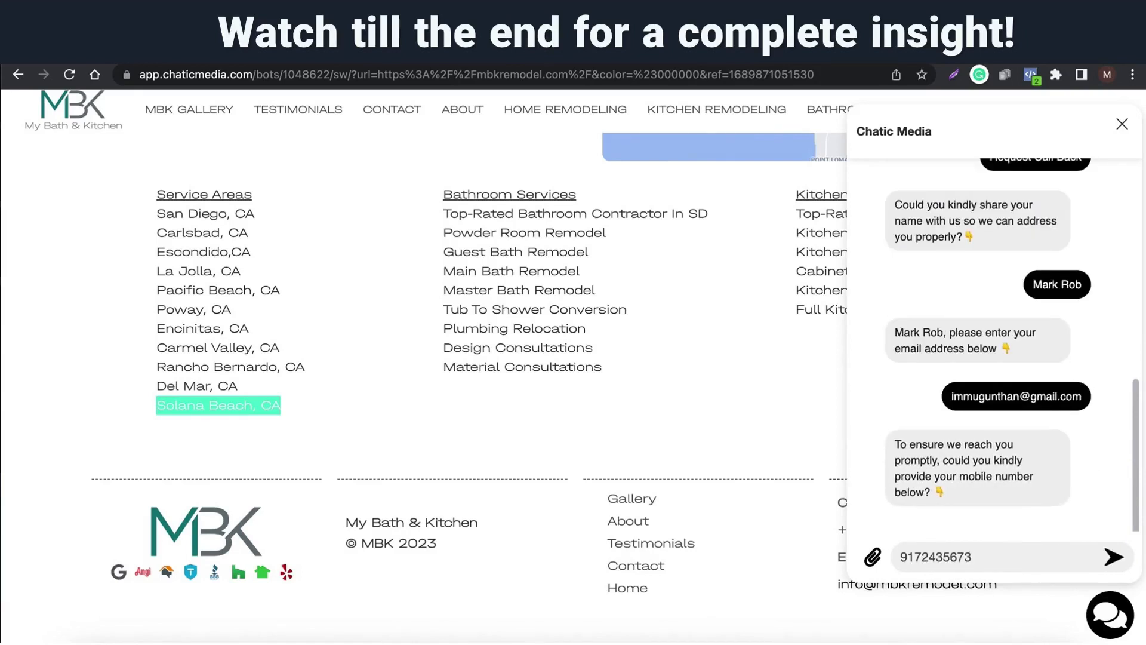
left_click(1114, 556)
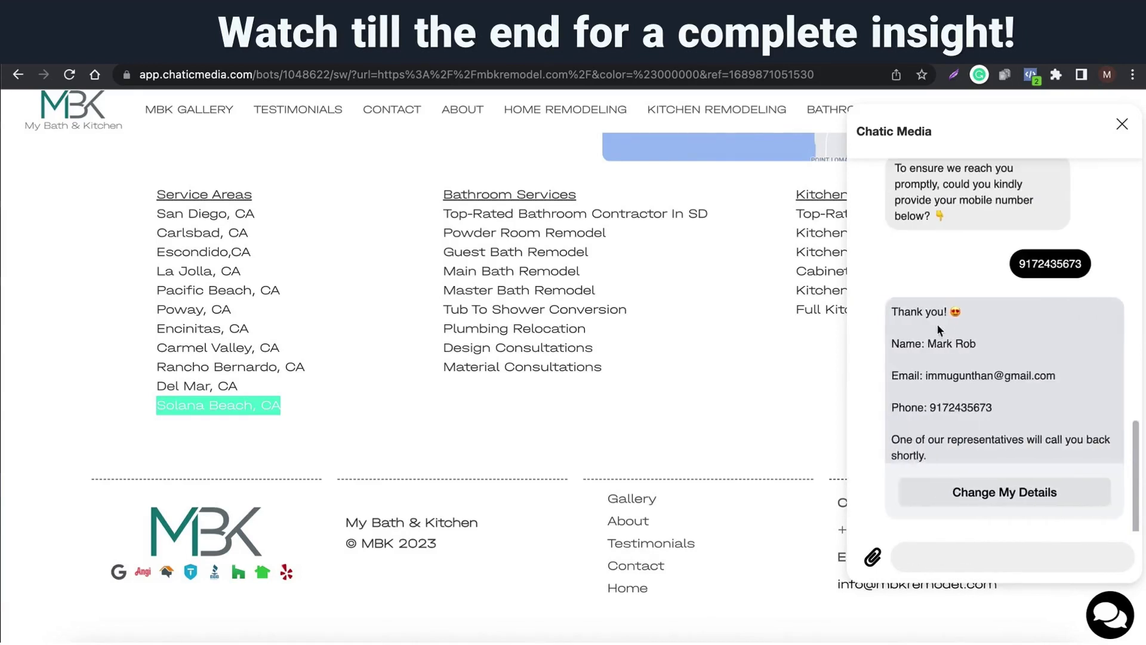
double_click(943, 344)
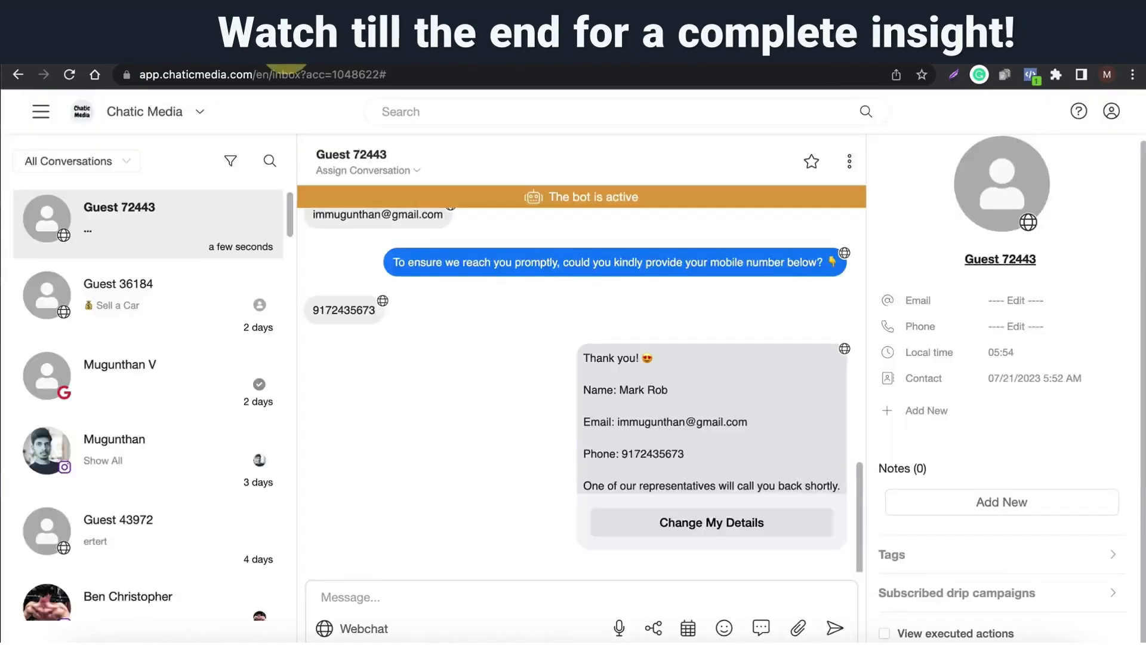
Switch from the guest conversation to the Gmail inbox tab.
left_click(69, 74)
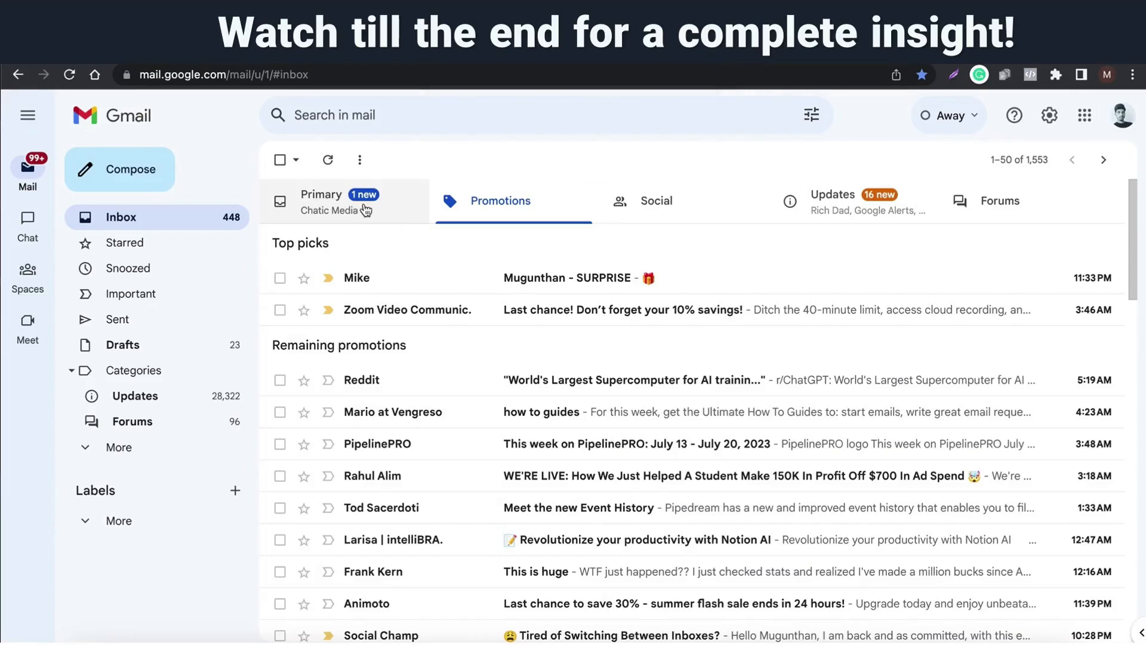
left_click(335, 211)
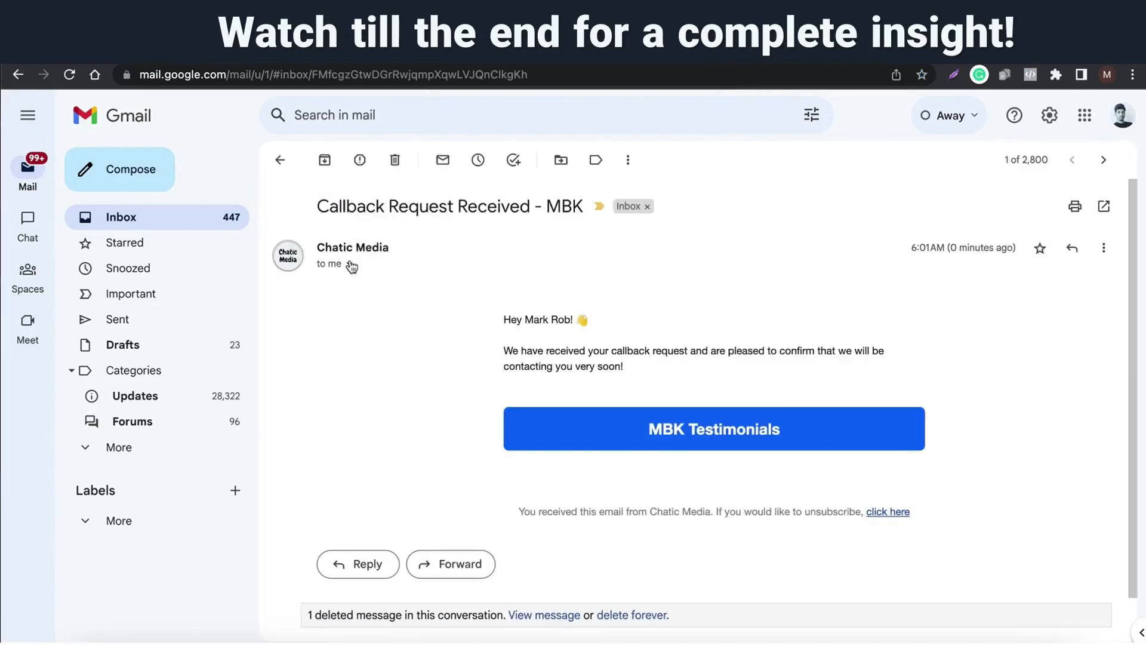
mouse_move(552, 324)
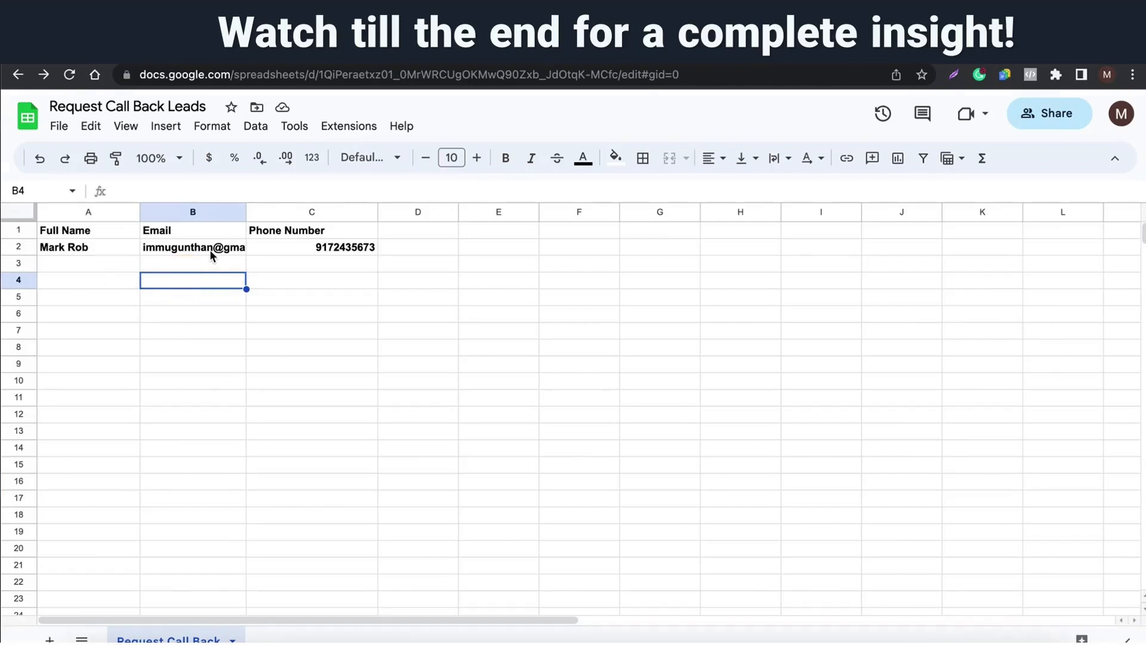
left_click(87, 247)
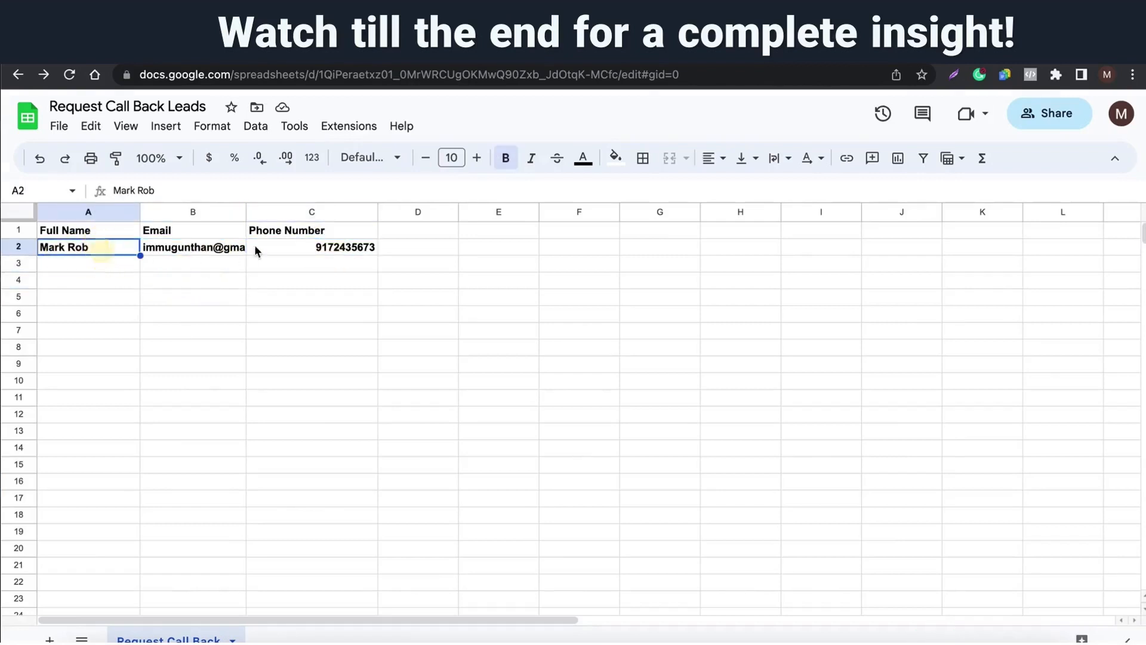
left_click(194, 246)
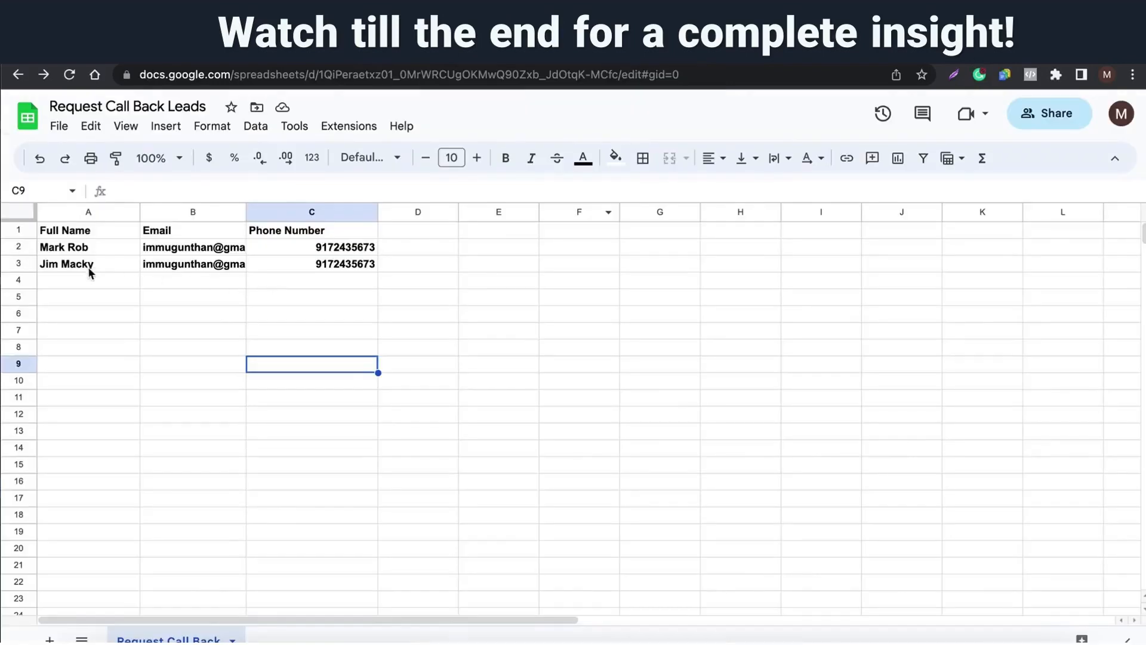
left_click(312, 264)
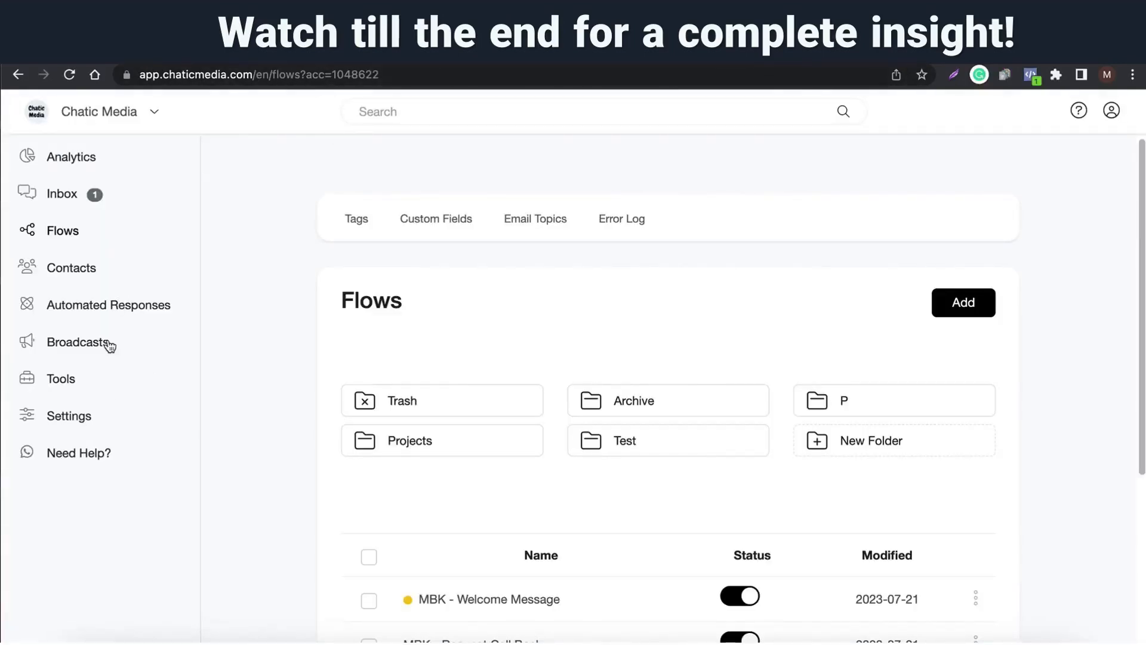
mouse_move(67, 411)
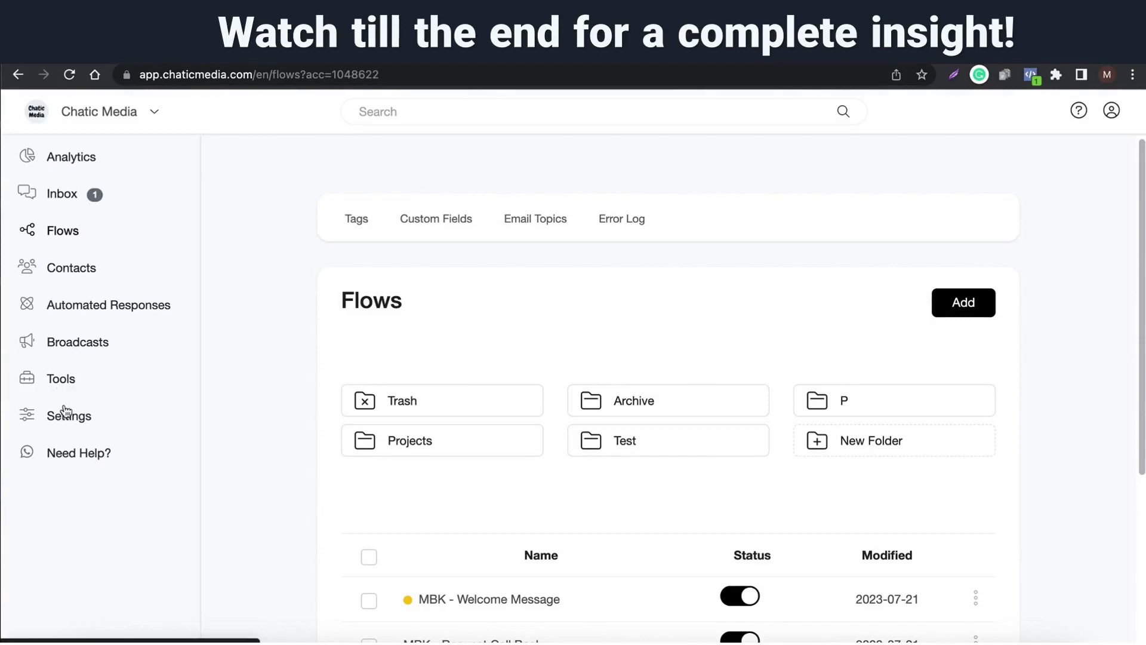
Show the Settings Integrations list with Google Sheets, Zapier expanded, OpenAI, PayPal and WooCommerce.
left_click(68, 415)
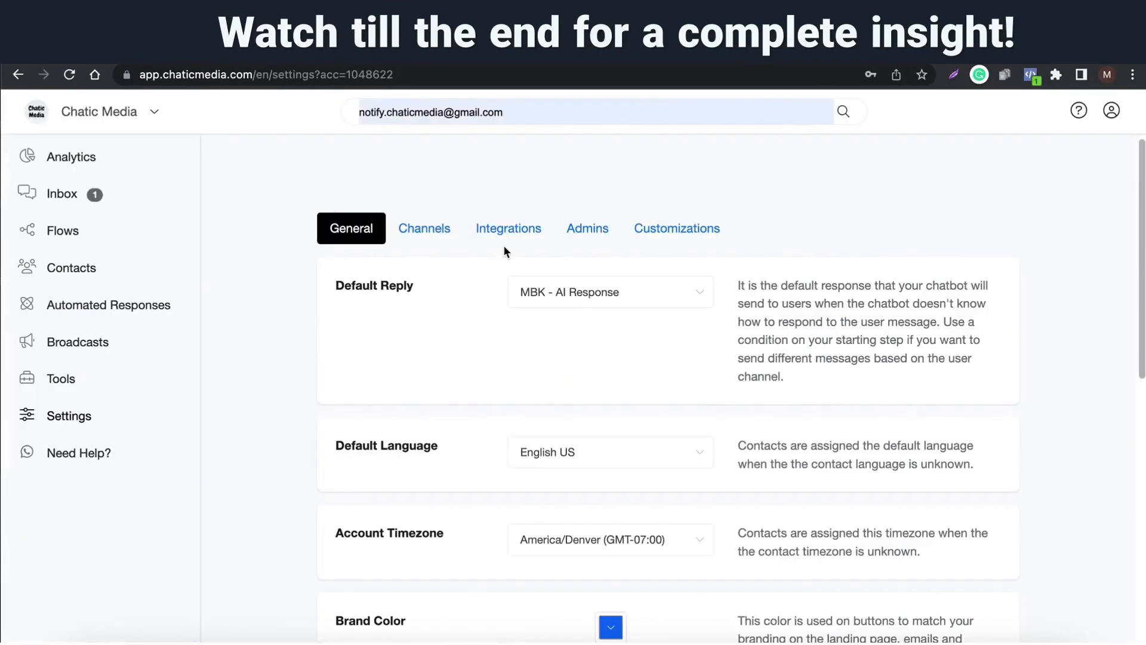
left_click(508, 228)
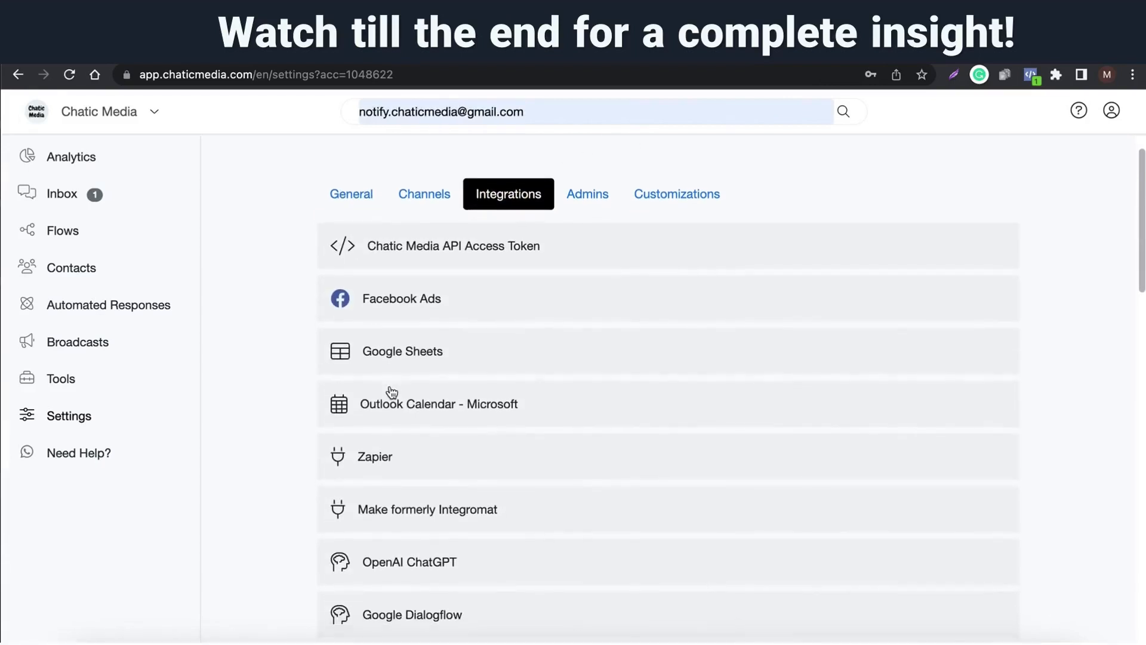
scroll("down", 3)
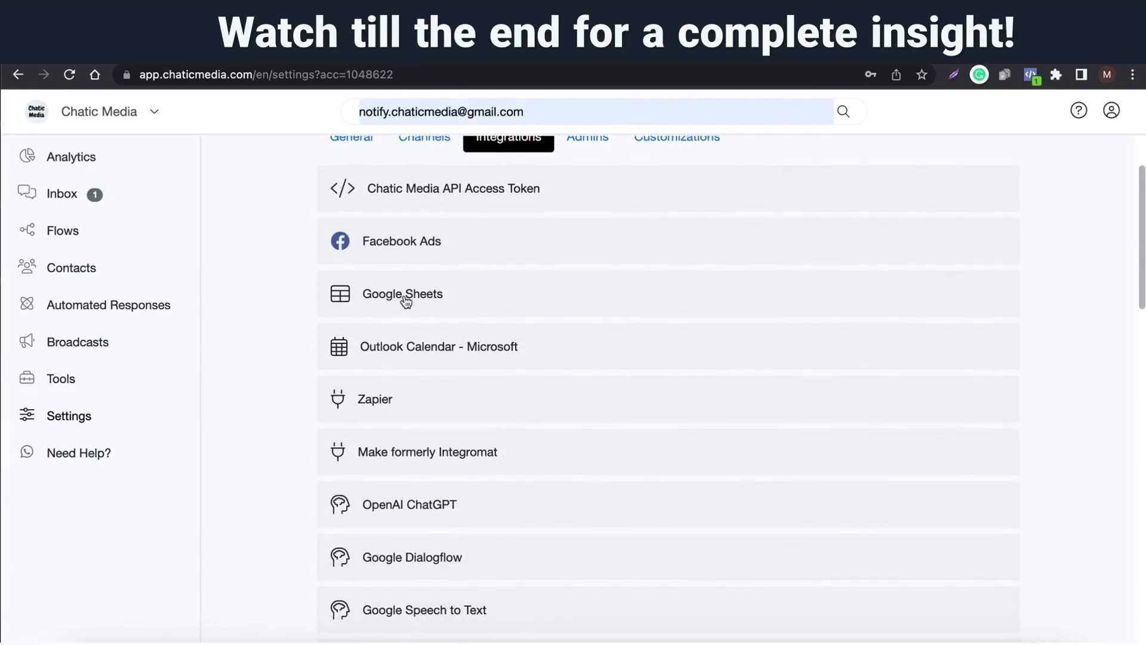
left_click(409, 504)
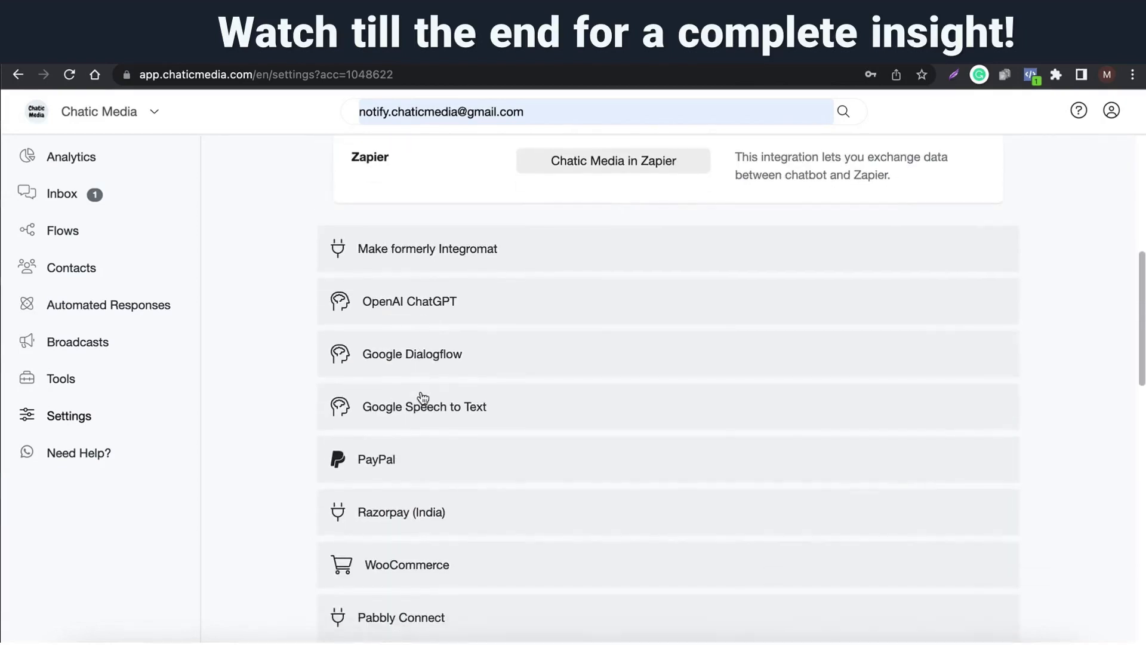
scroll("down", 3)
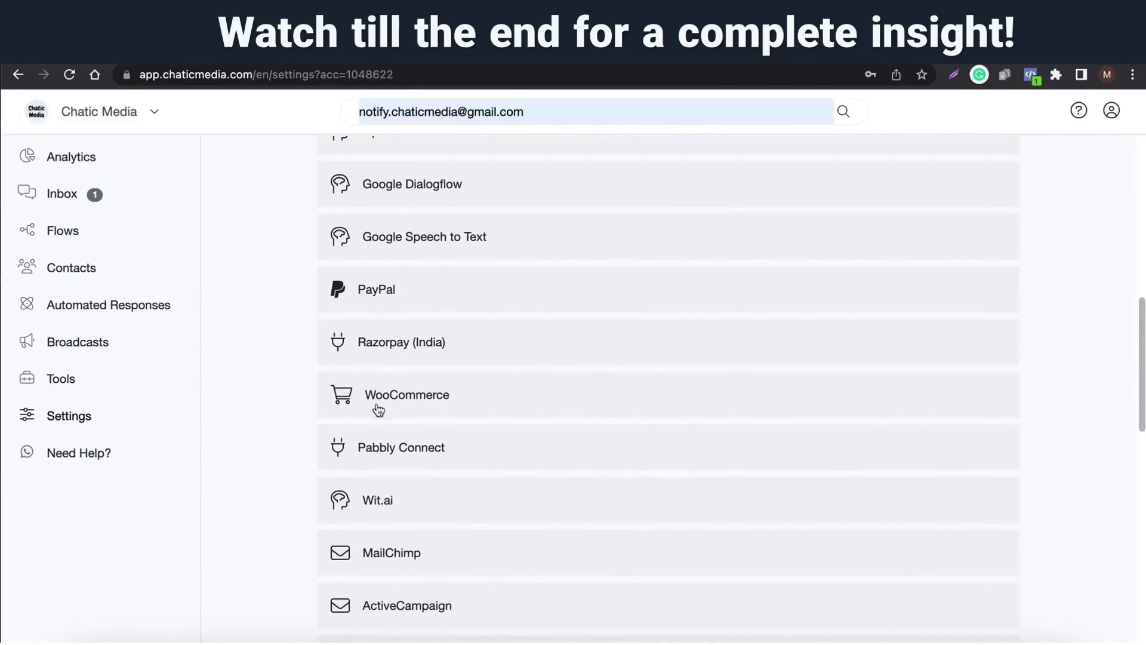
scroll("down", 3)
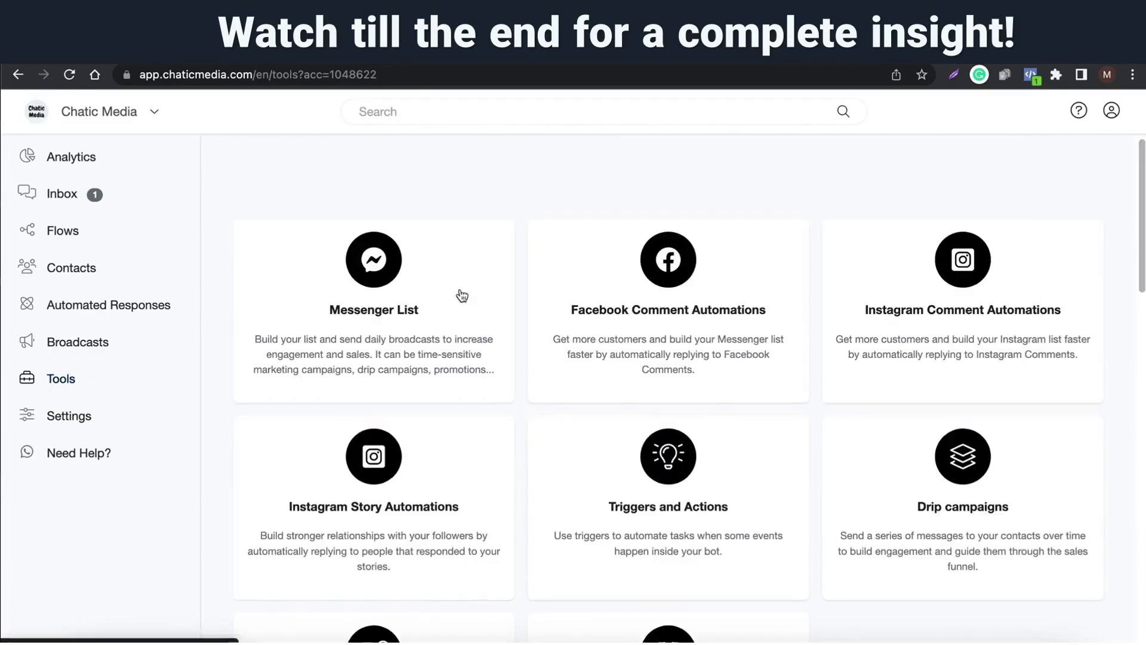
mouse_move(927, 299)
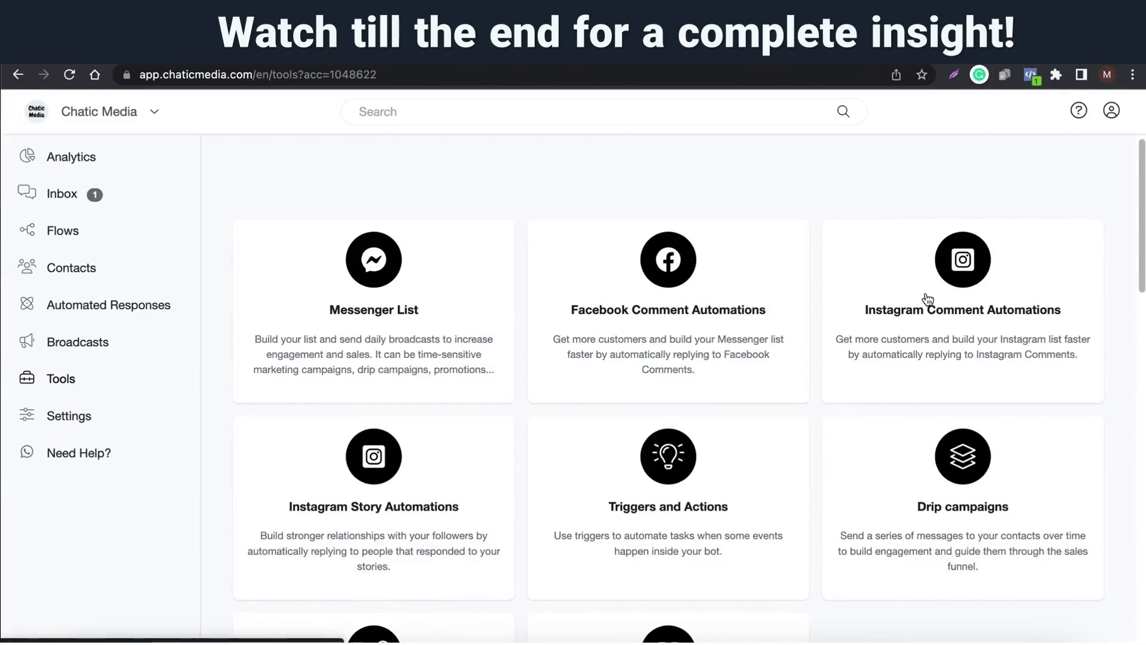
mouse_move(720, 314)
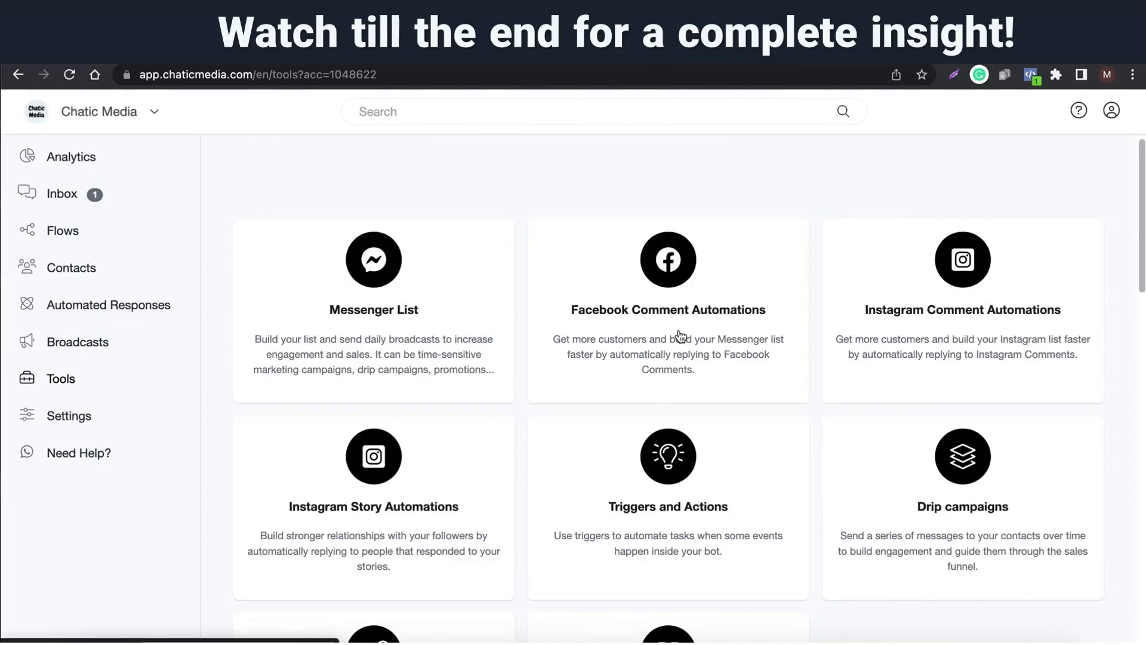
Scroll the Tools page down to Entry Points Links and QR Code Generator.
scroll("down", 3)
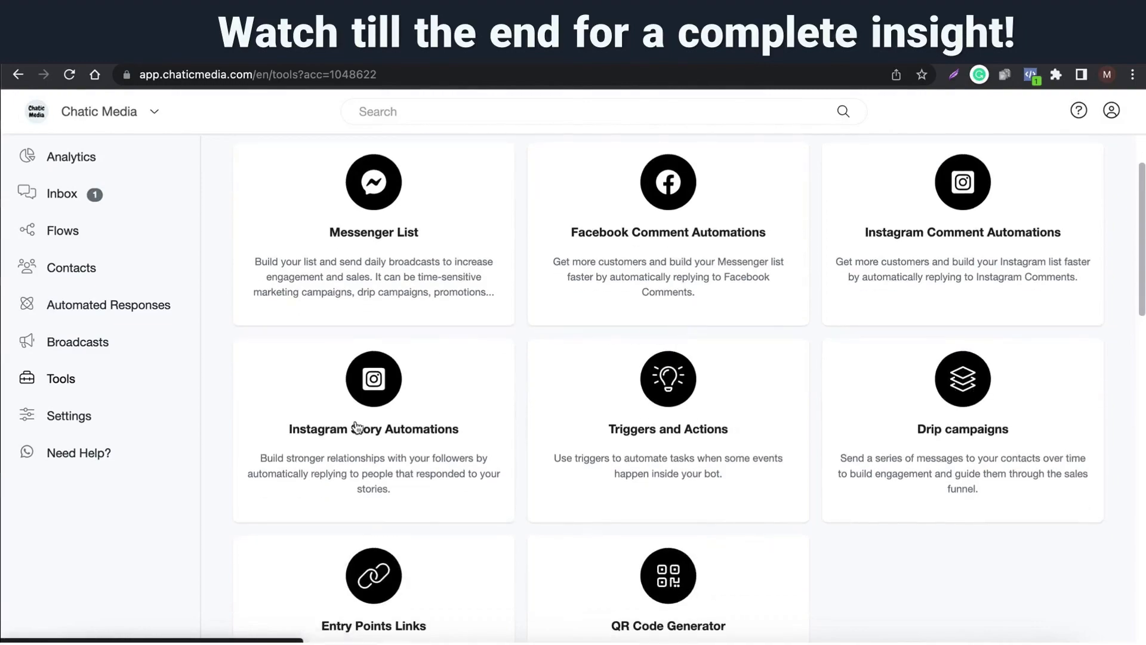
scroll("down", 3)
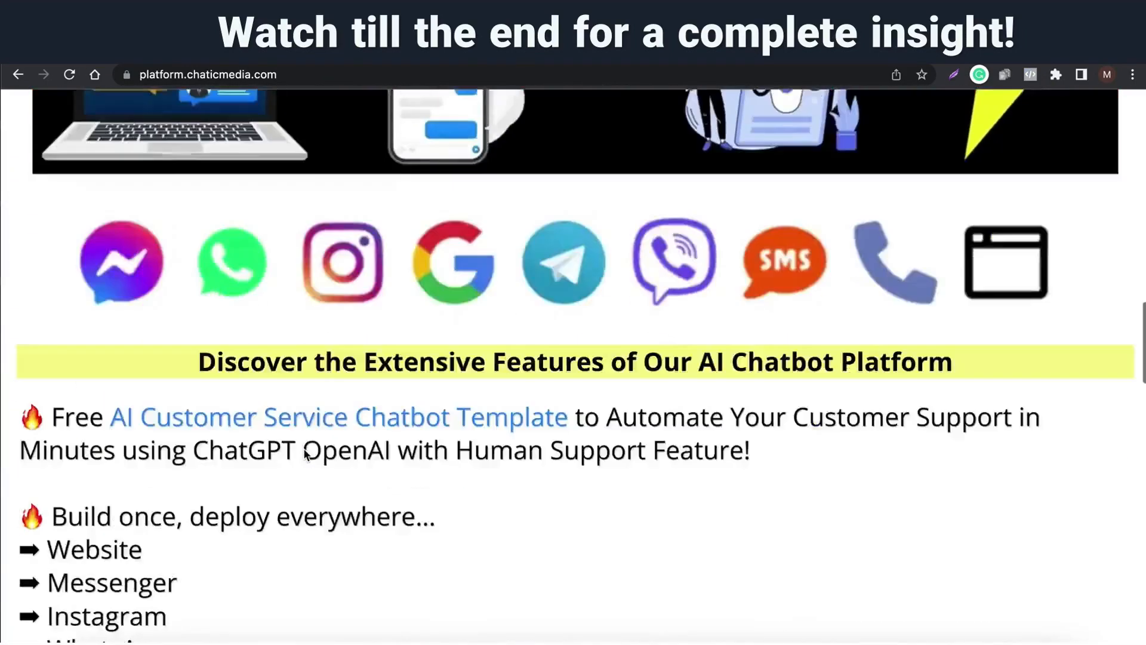
Review the platform features, highlighting comment automations, down to the Pro plan $49/mo note.
scroll("down", 3)
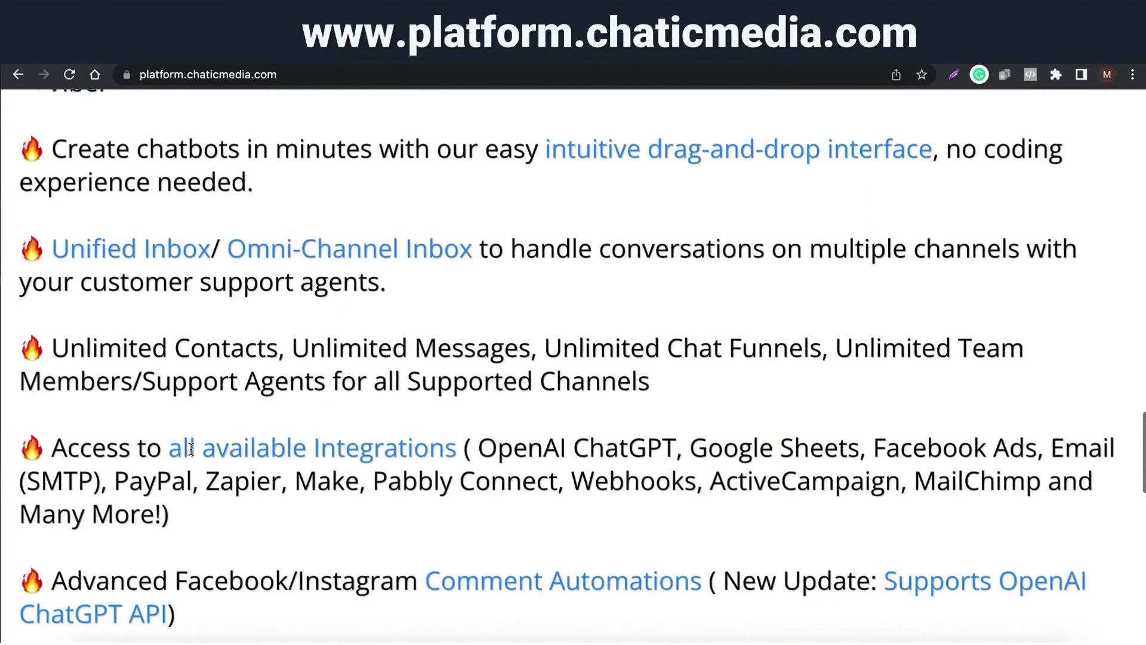
scroll("down", 3)
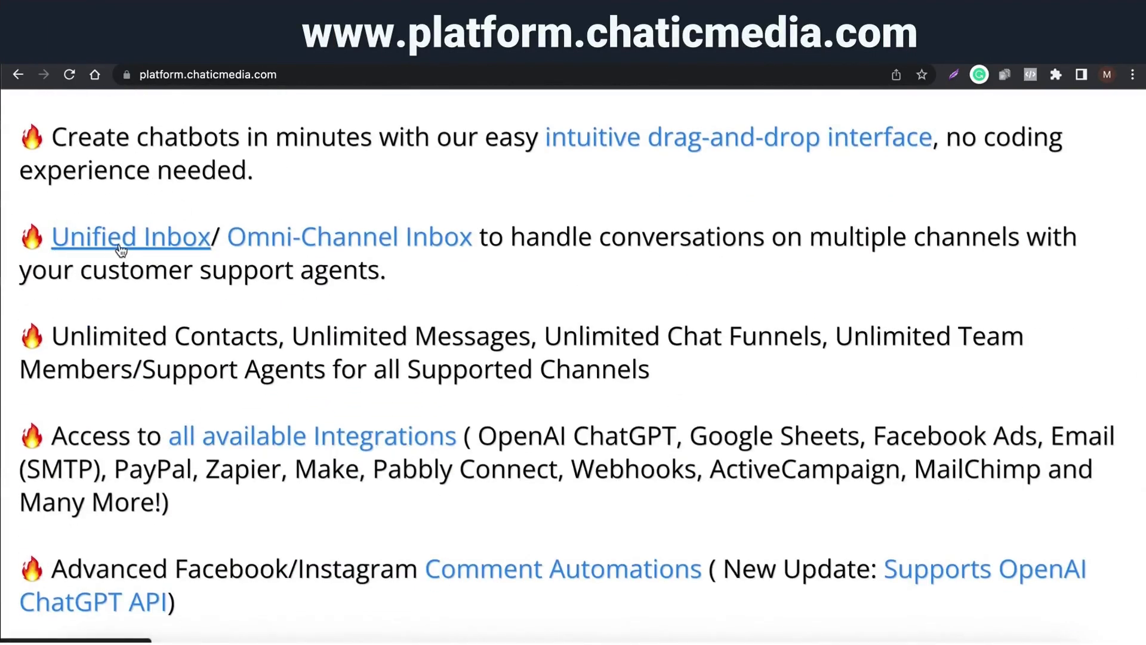
scroll("down", 3)
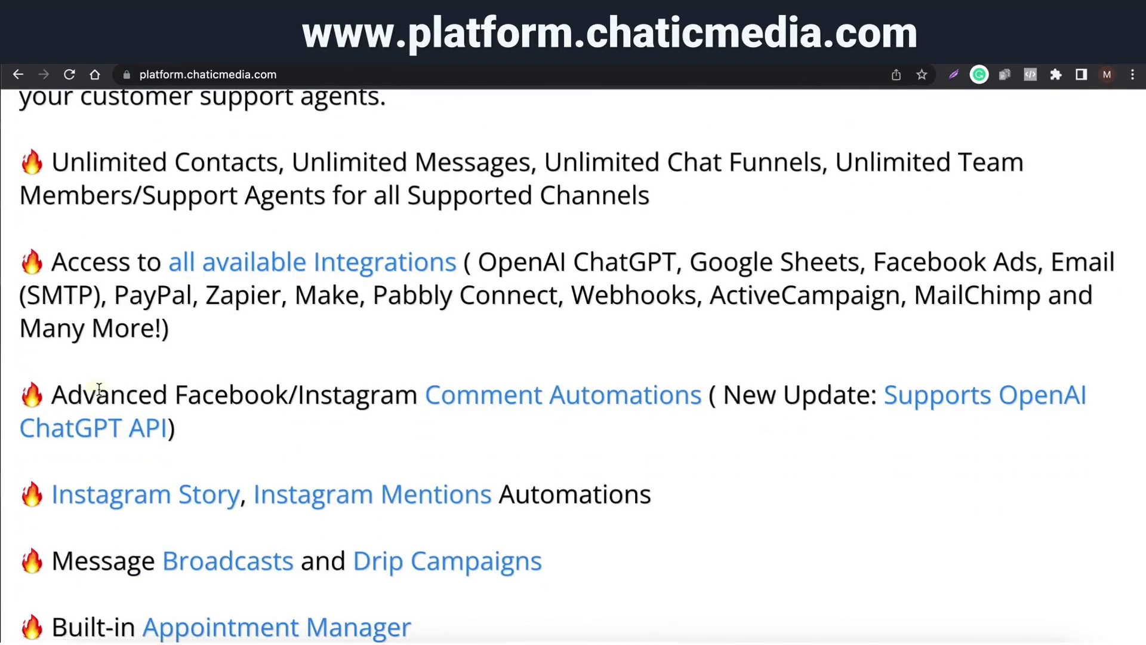
left_click_drag(96, 394, 331, 394)
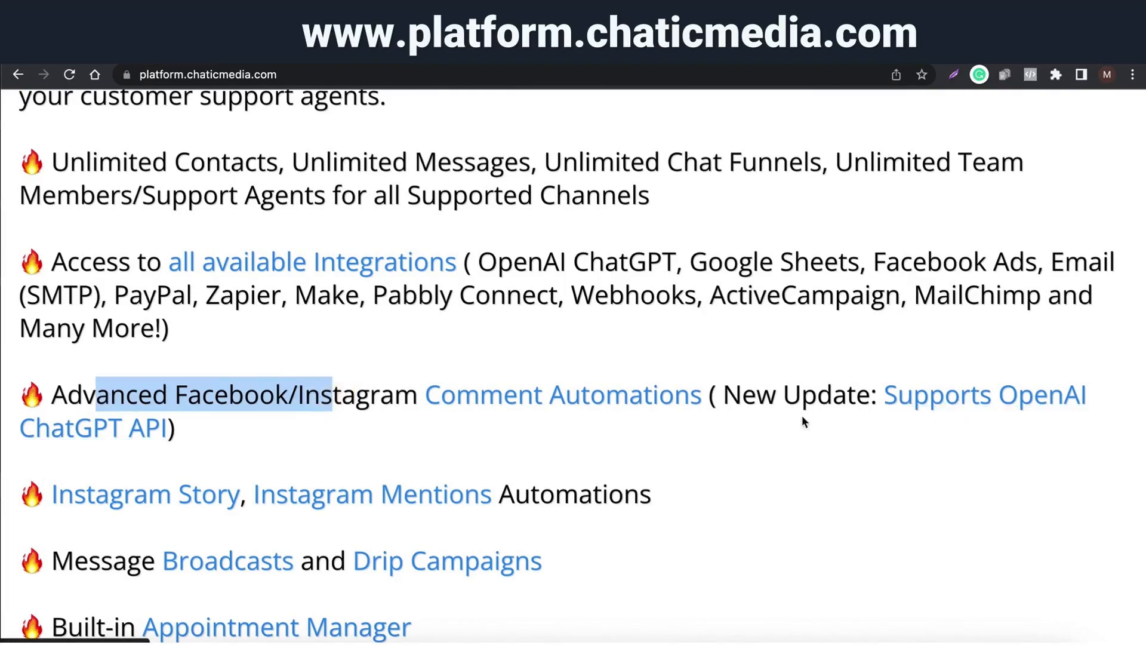
scroll("down", 3)
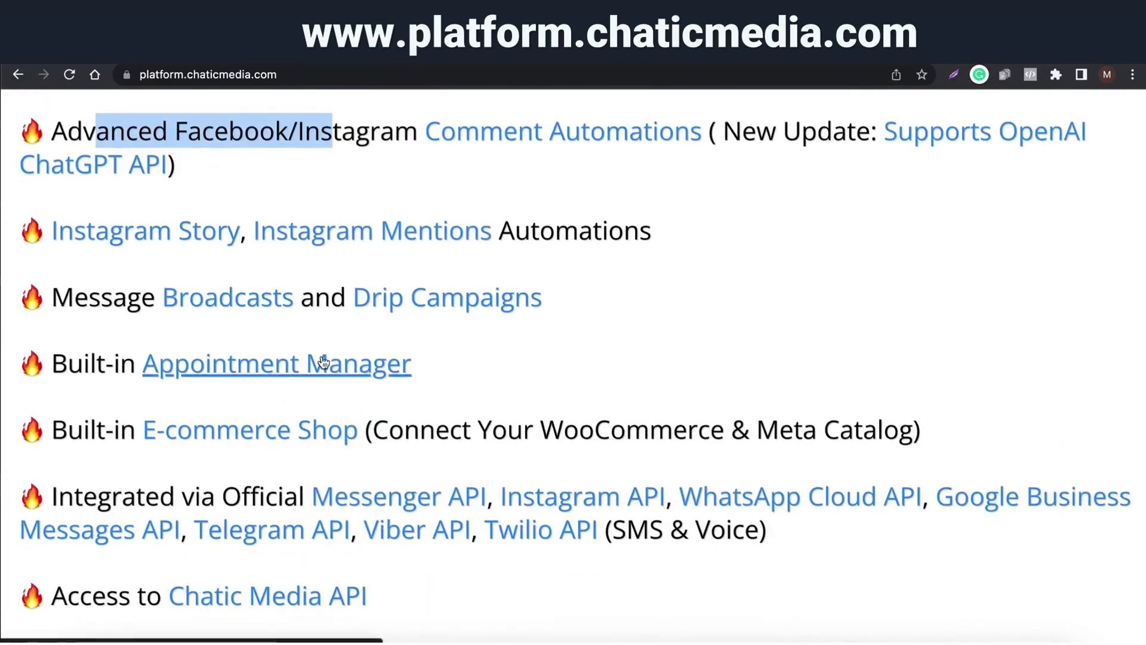
scroll("down", 3)
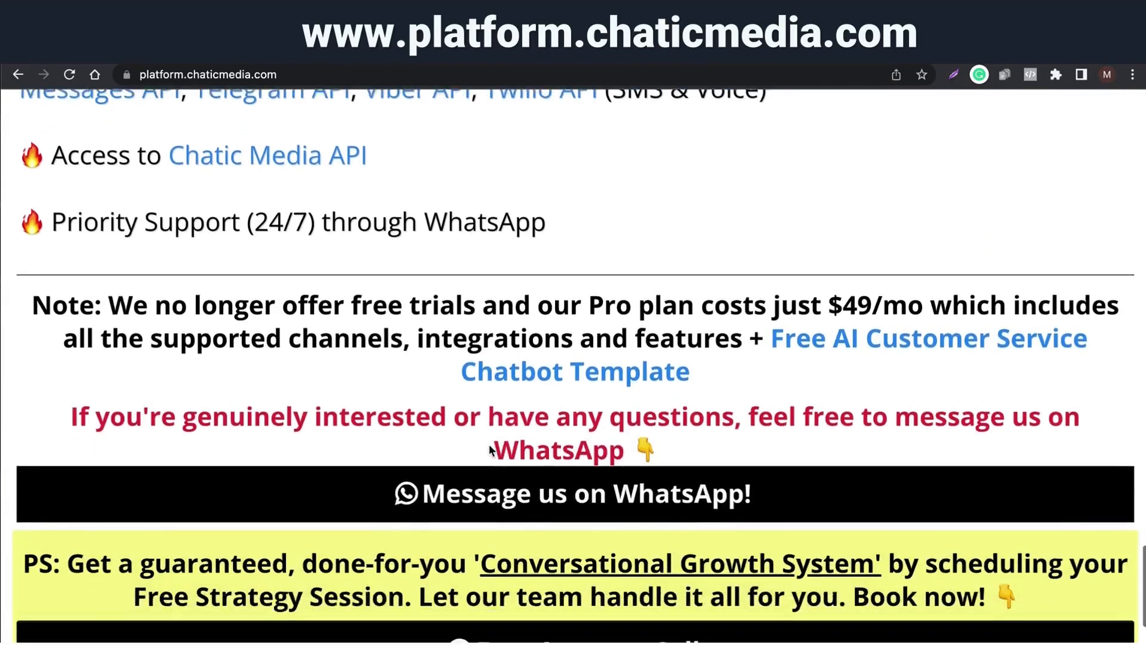